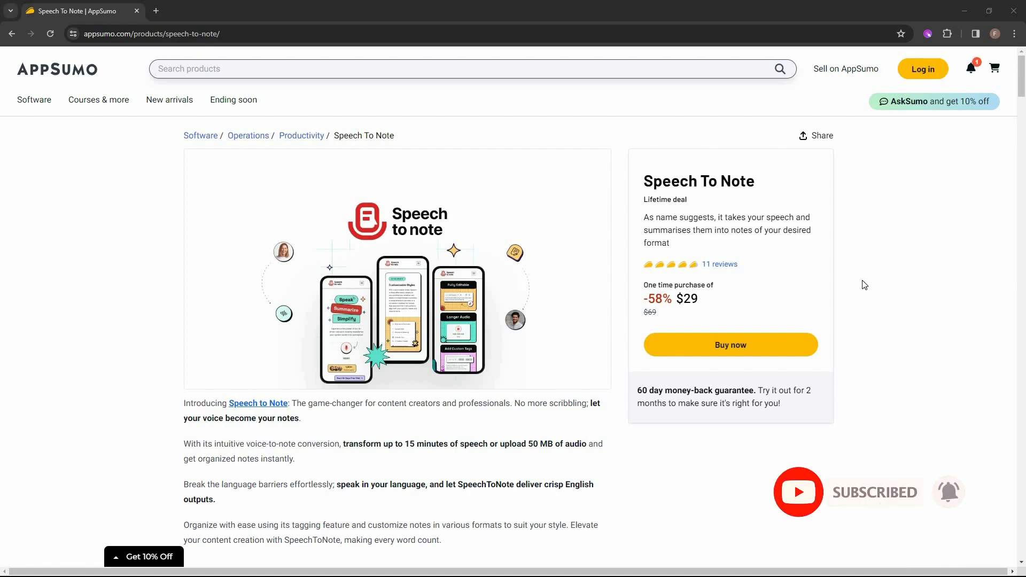
pyautogui.moveTo(710, 202)
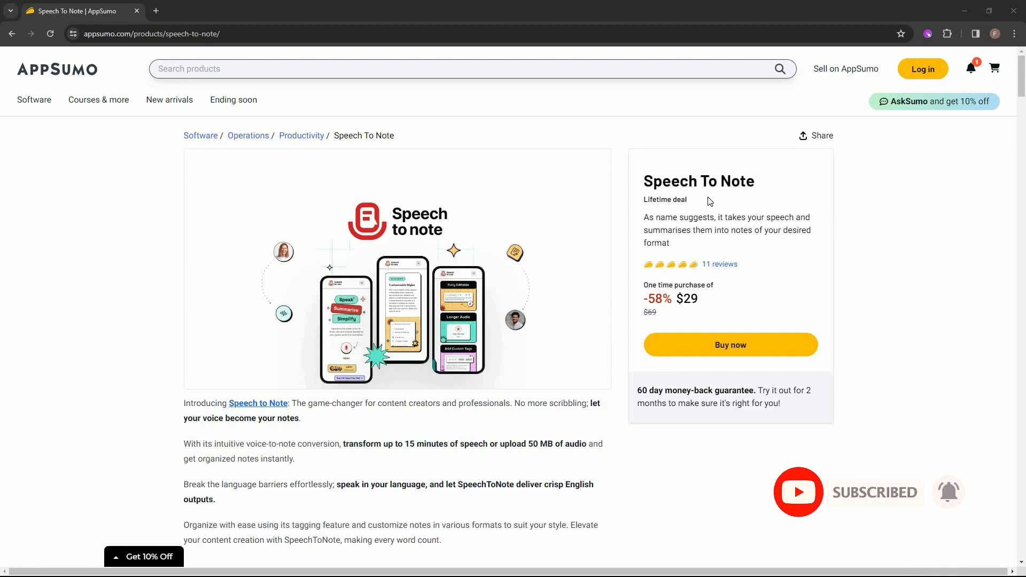
pyautogui.moveTo(724, 201)
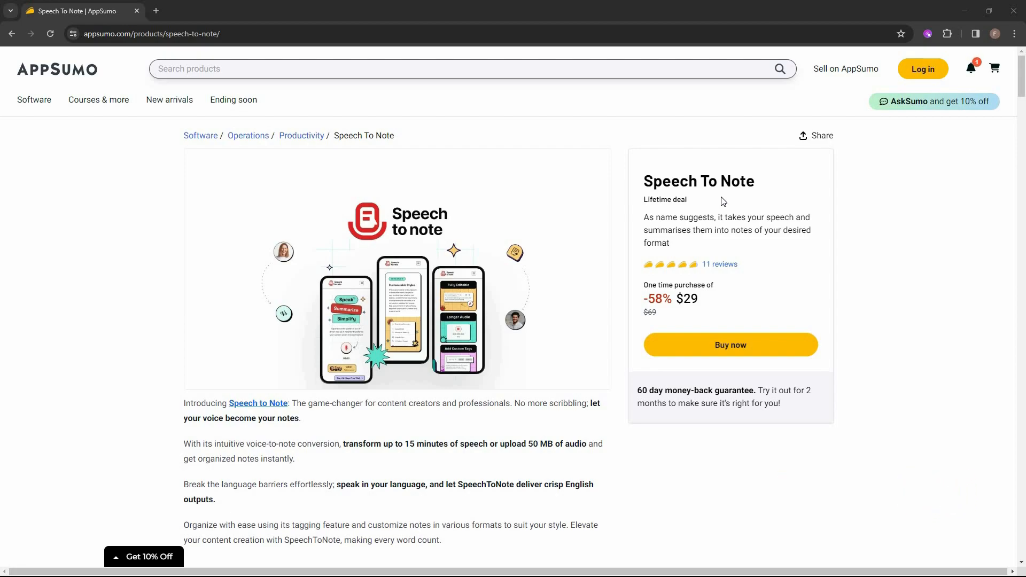
pyautogui.moveTo(870, 228)
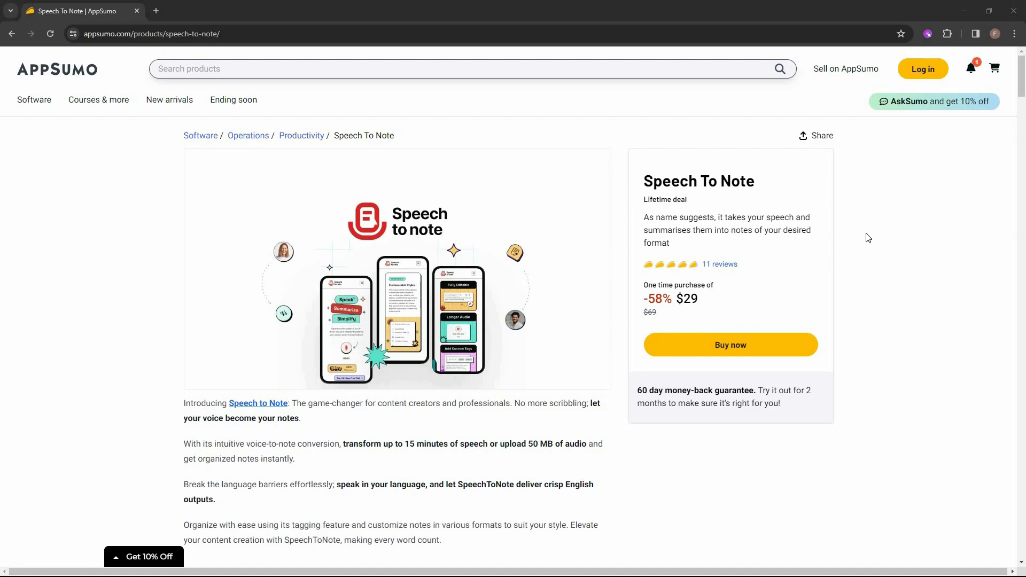
pyautogui.moveTo(745, 200)
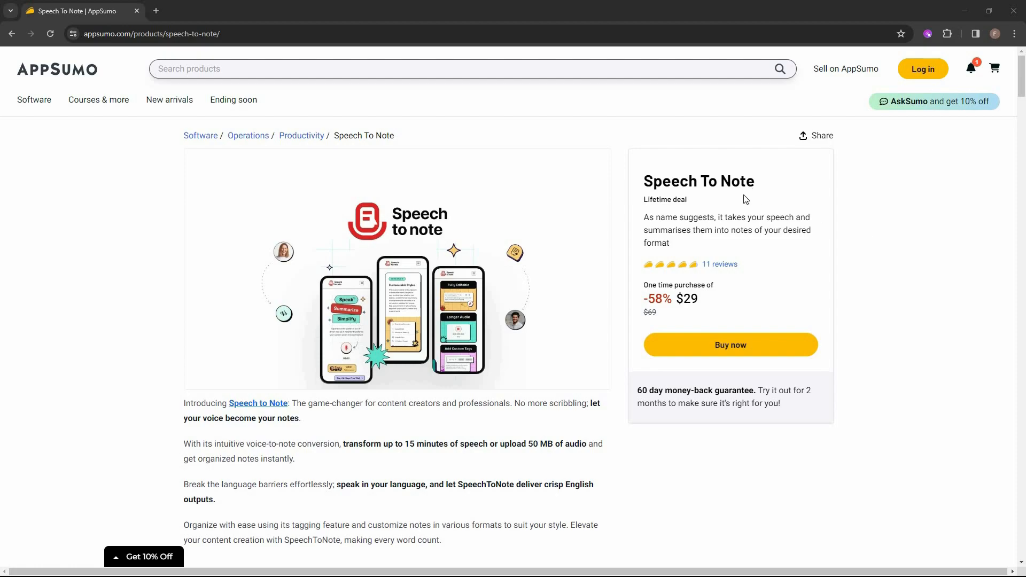
pyautogui.moveTo(658, 214)
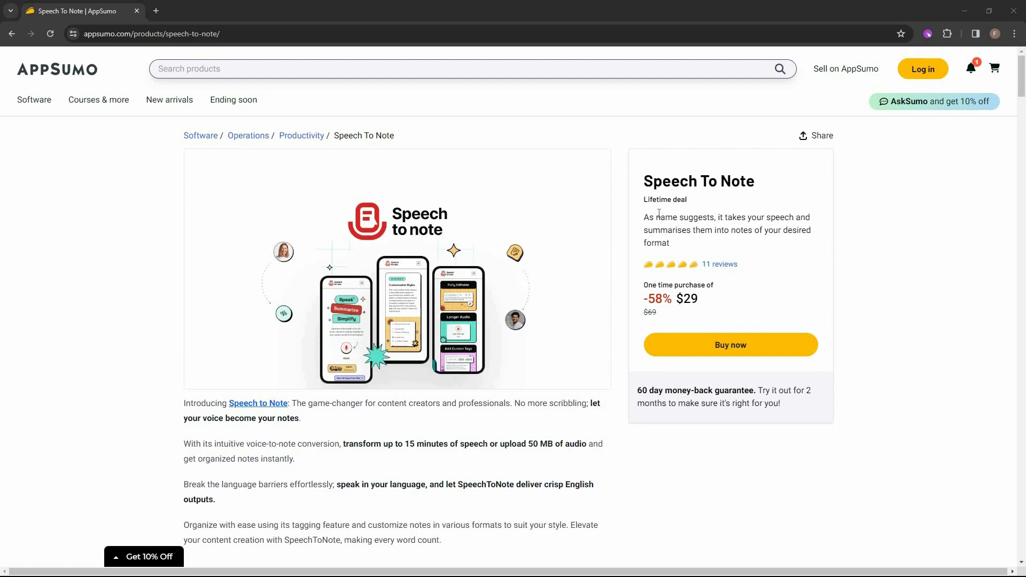
pyautogui.moveTo(658, 325)
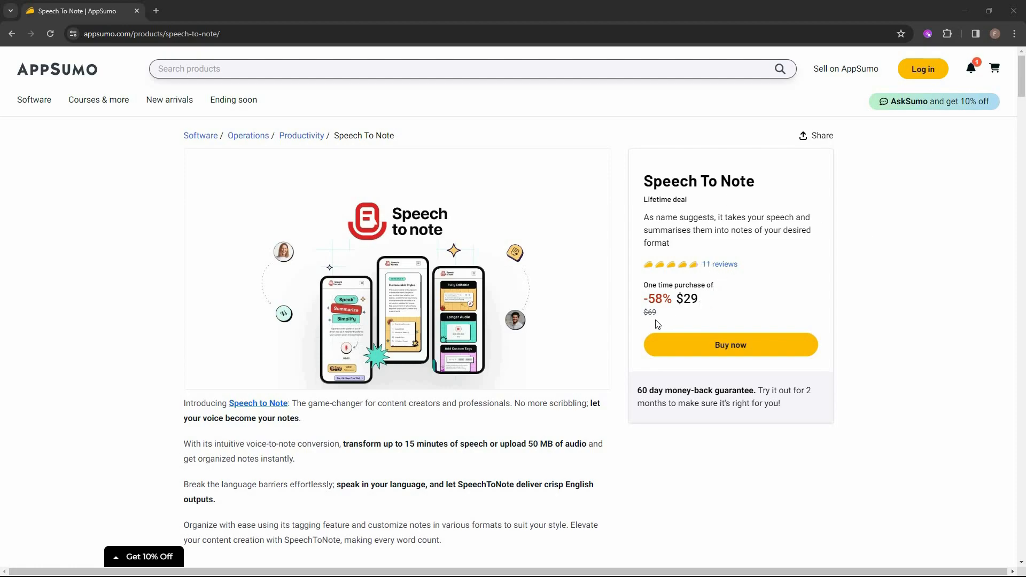
pyautogui.moveTo(699, 320)
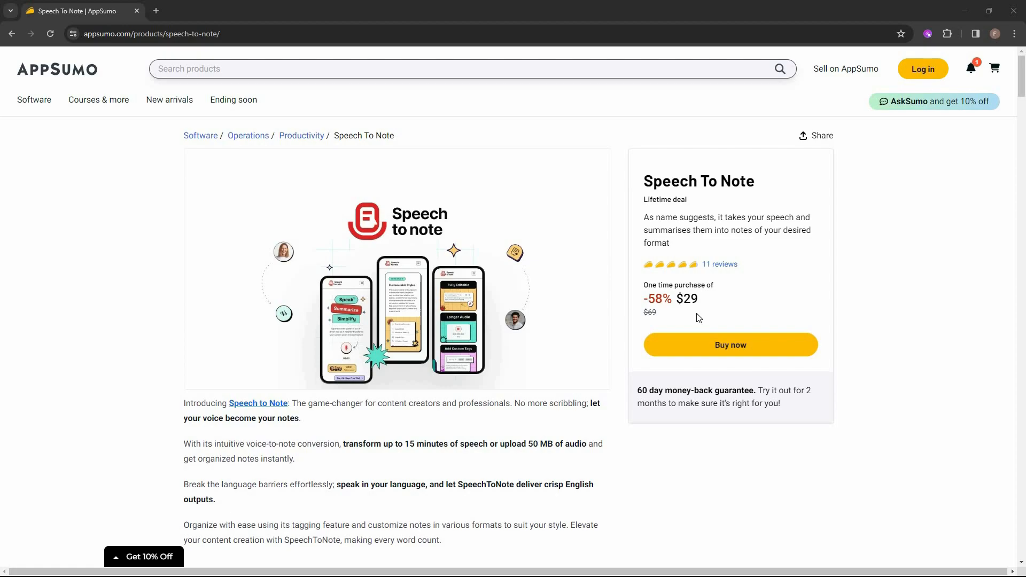
pyautogui.moveTo(720, 279)
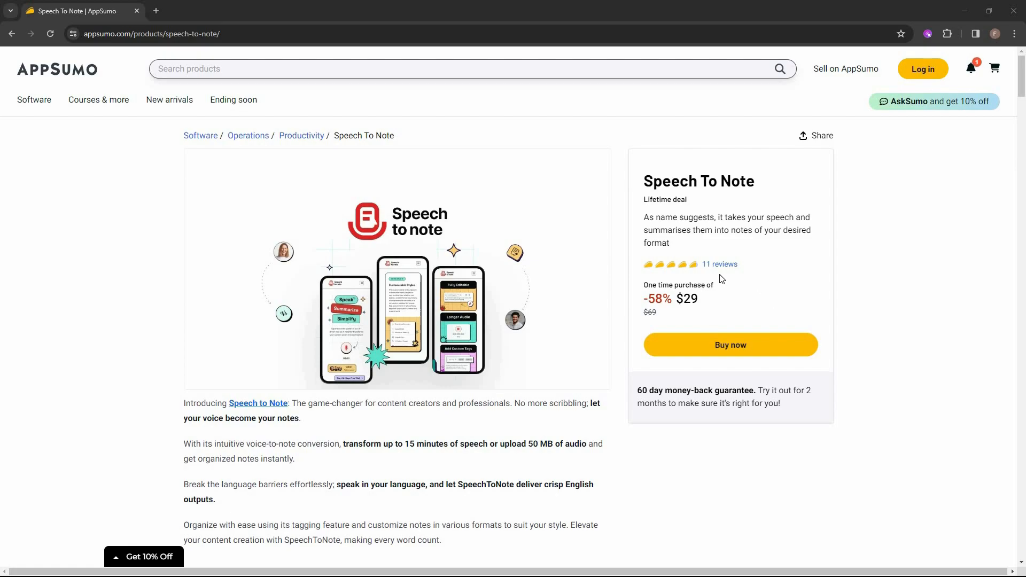
pyautogui.moveTo(688, 279)
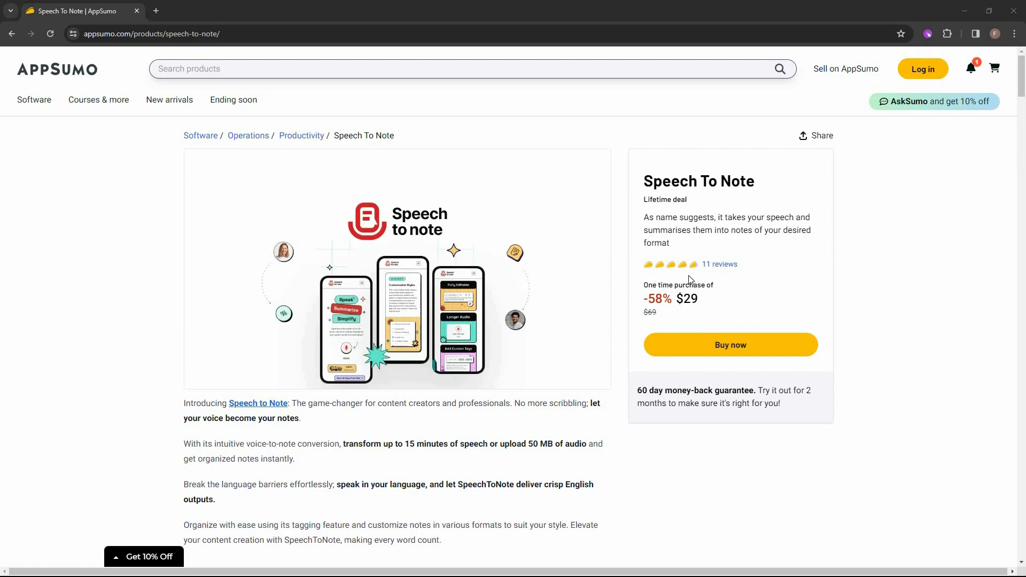
pyautogui.moveTo(728, 280)
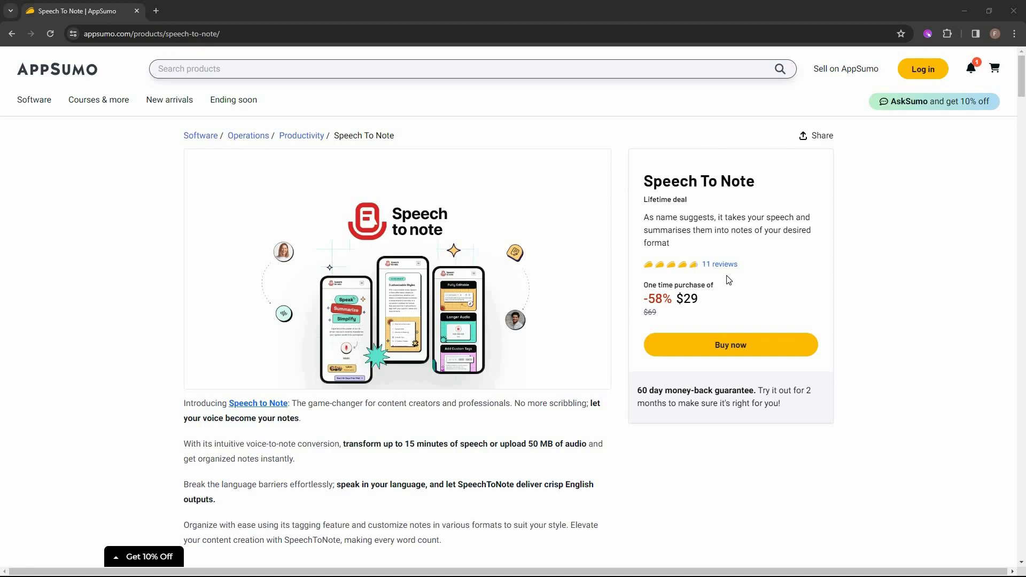
# - Jump to the Plans & features section showing the $29 Paid Plan and its features
pyautogui.scroll(-3)
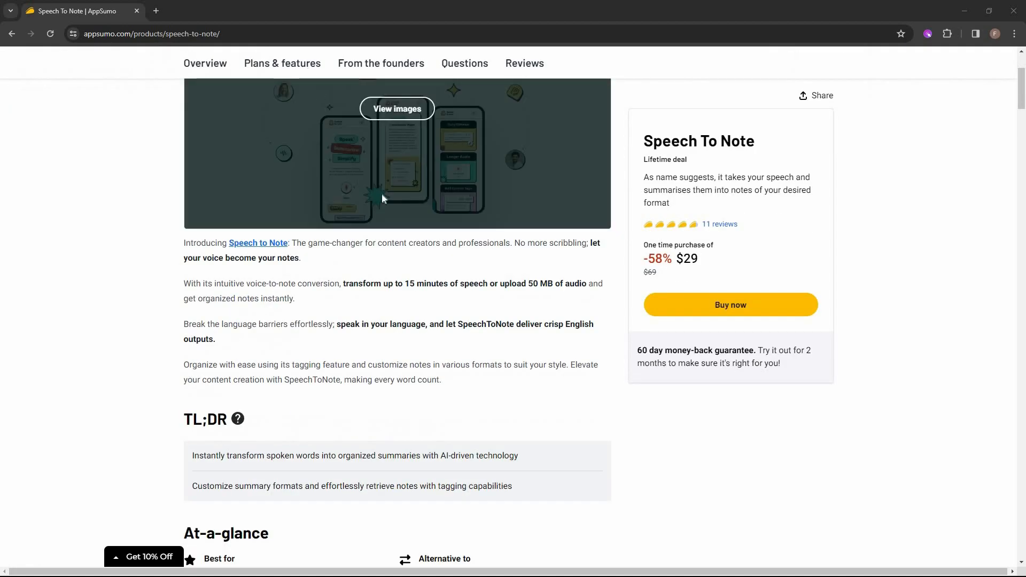
pyautogui.click(282, 63)
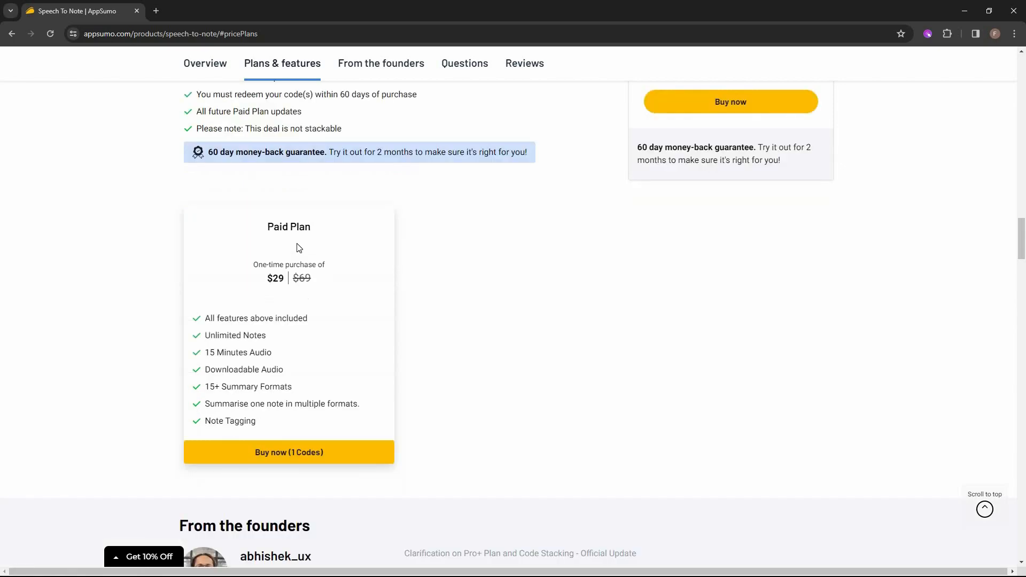
pyautogui.moveTo(285, 291)
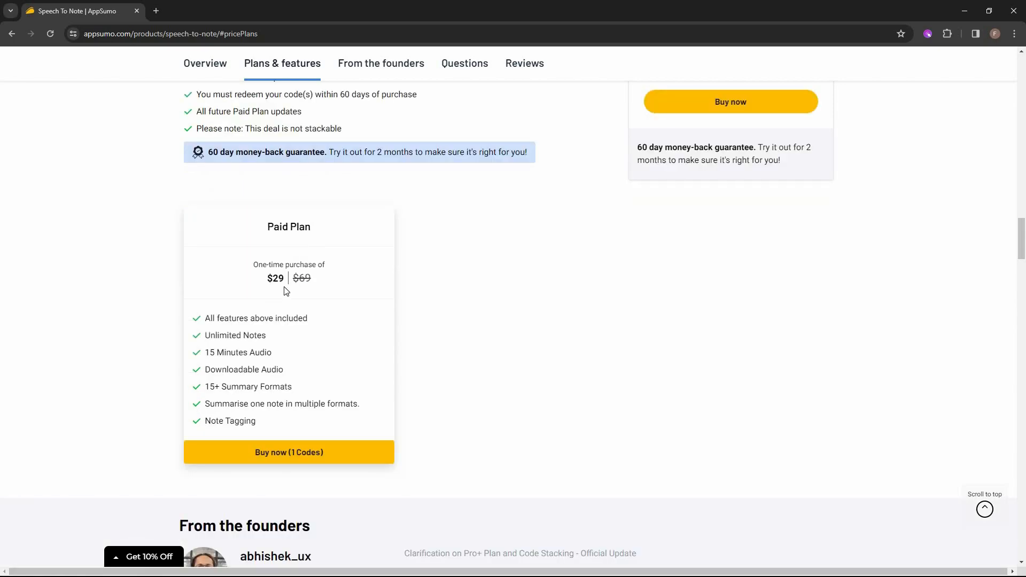
pyautogui.moveTo(220, 346)
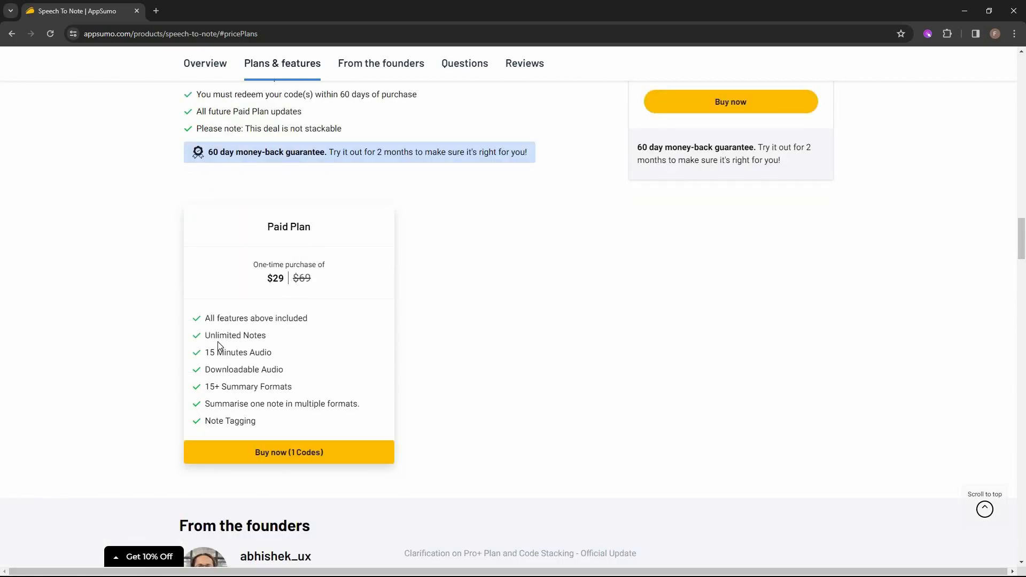
pyautogui.moveTo(260, 346)
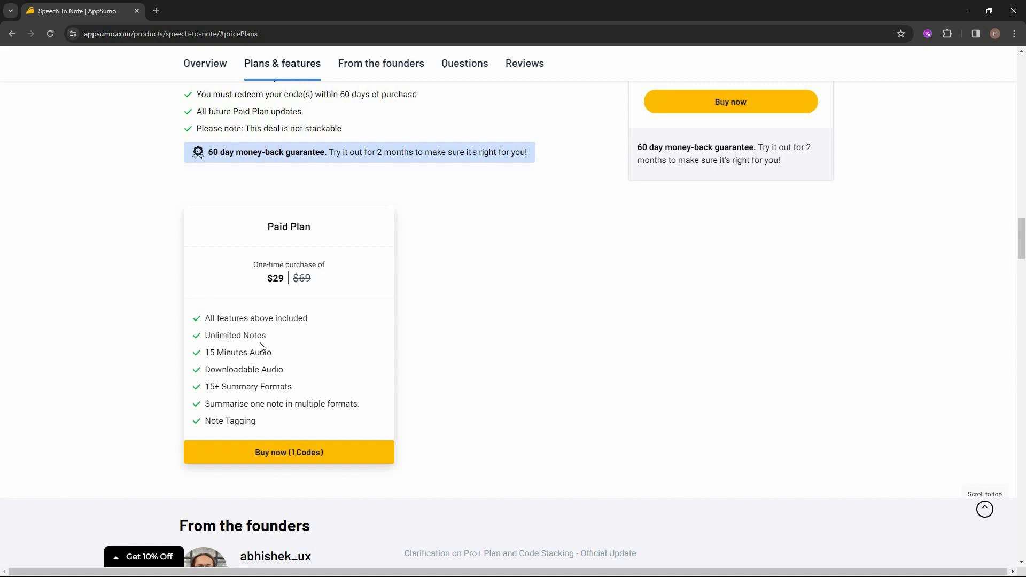
pyautogui.moveTo(243, 365)
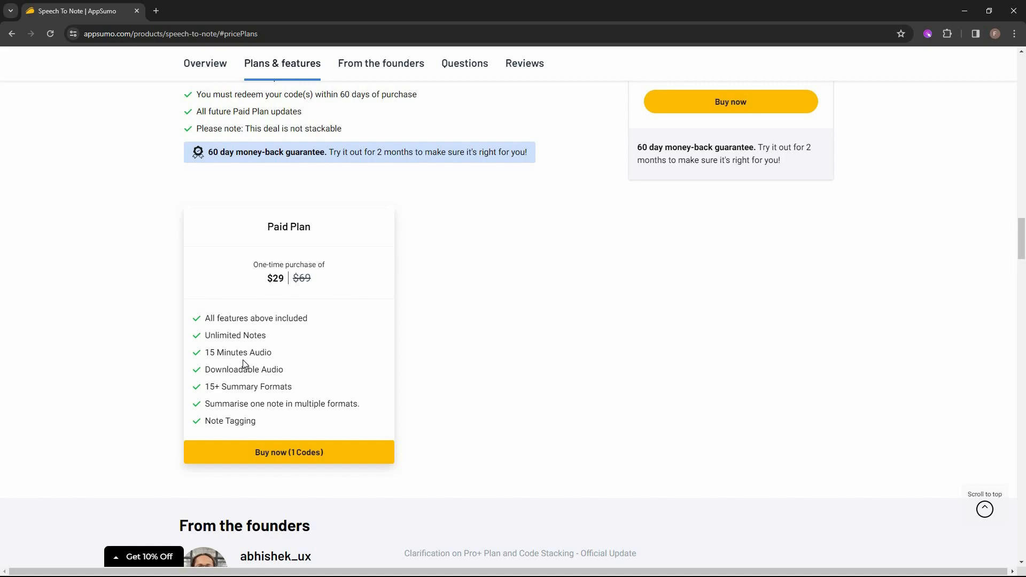
pyautogui.moveTo(267, 381)
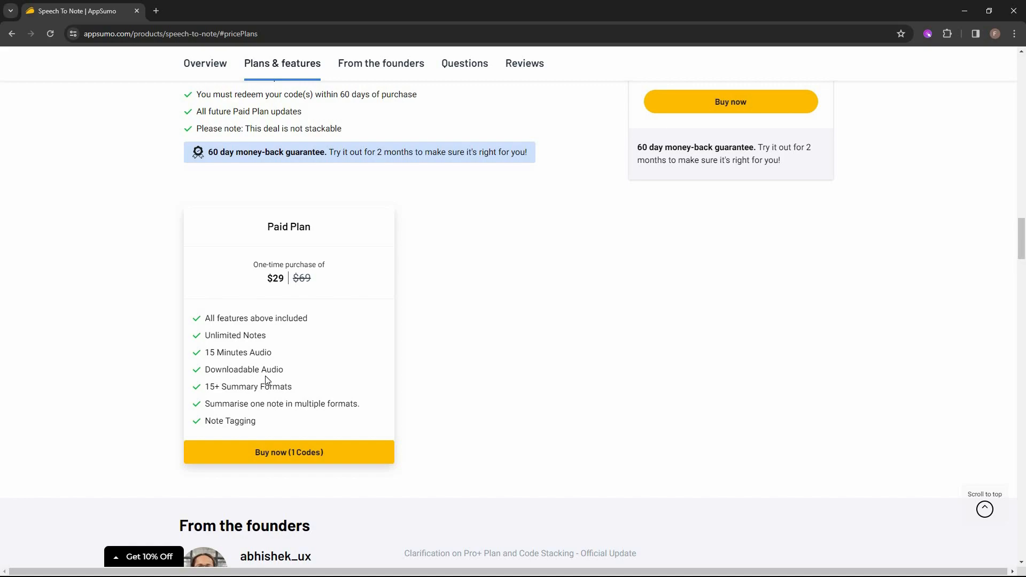
pyautogui.moveTo(263, 397)
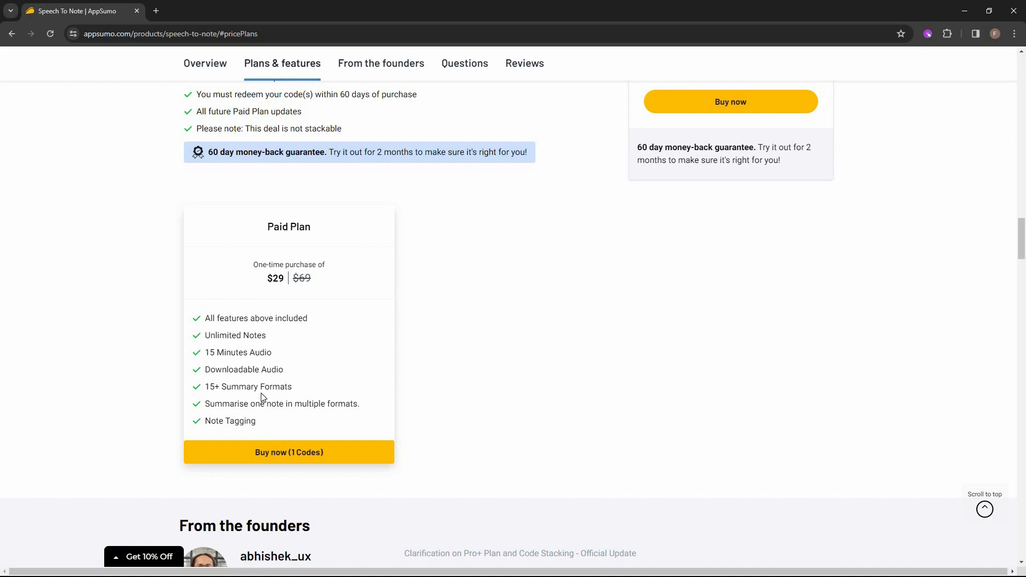
pyautogui.moveTo(246, 435)
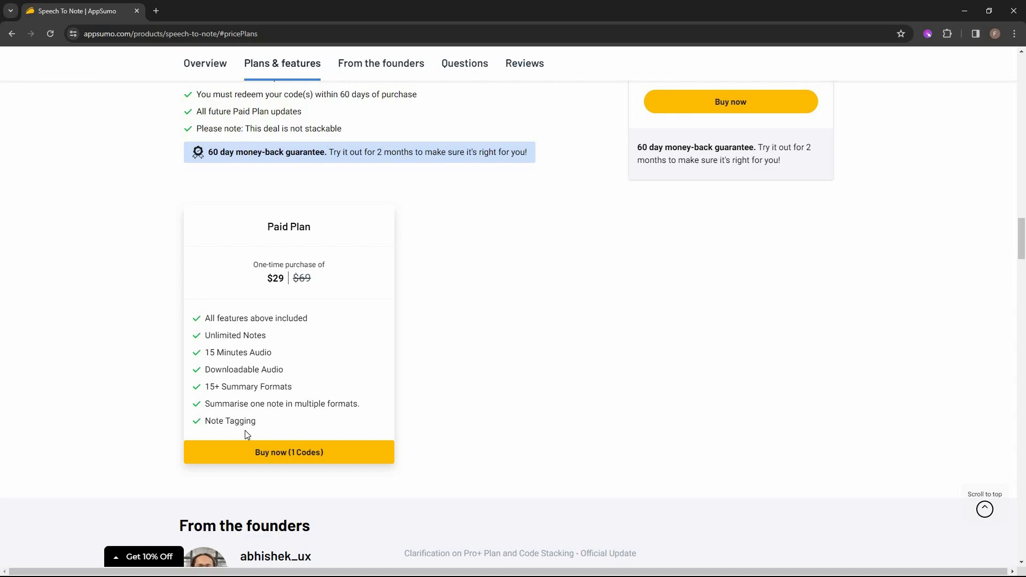
# - Return to the Overview section with SpeechToNote's product description and promotional image
pyautogui.scroll(3)
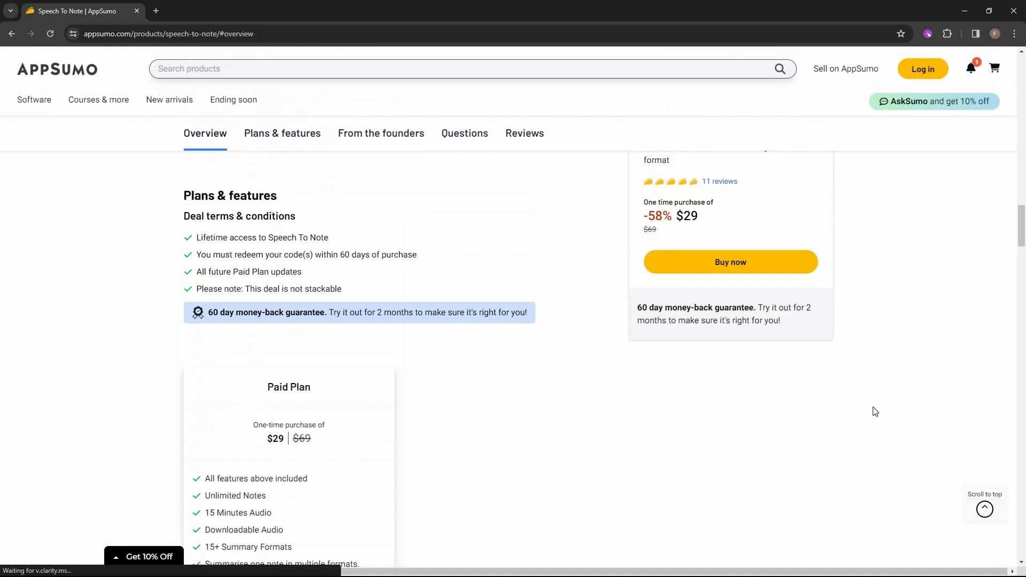
pyautogui.scroll(3)
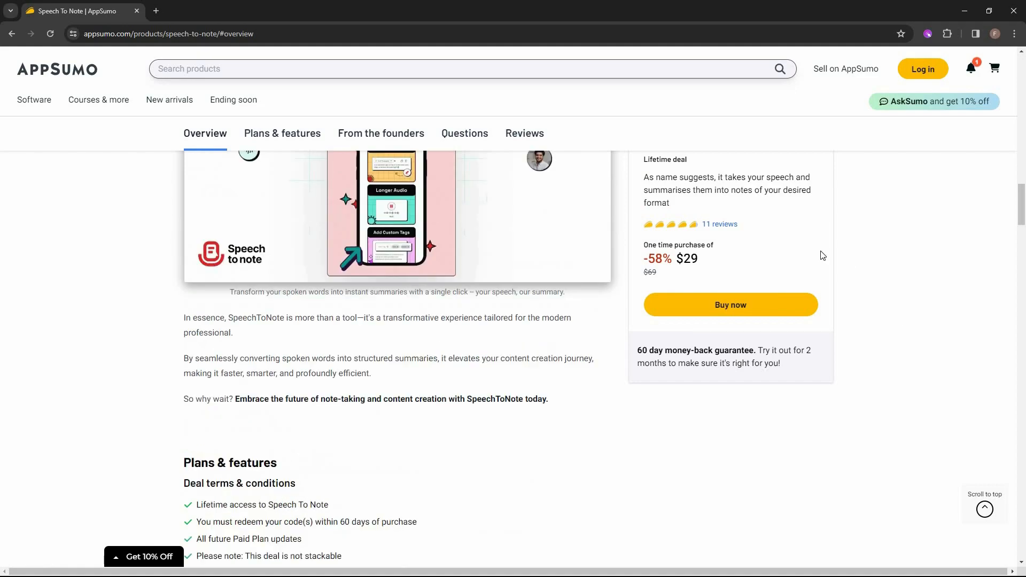
pyautogui.scroll(3)
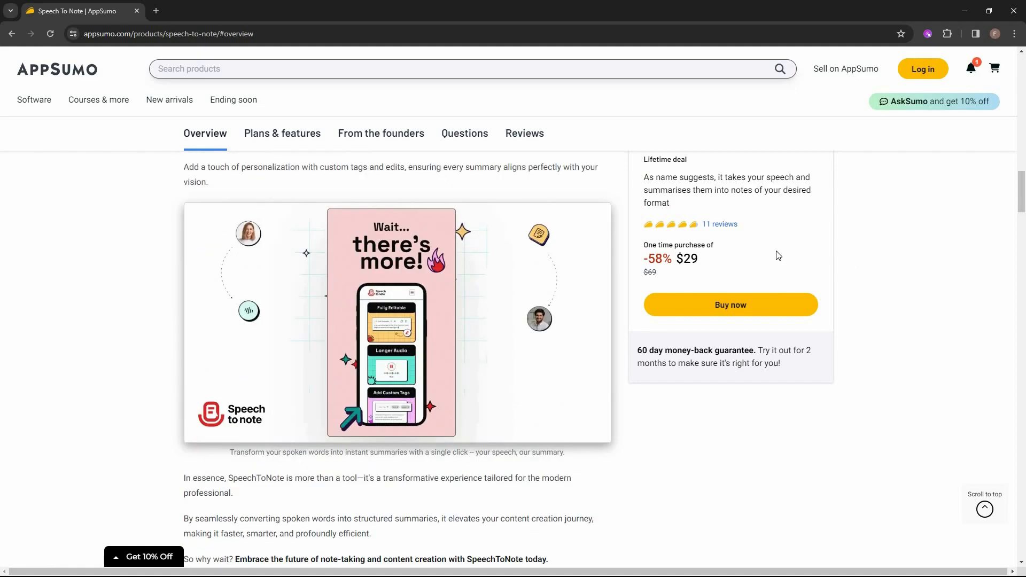
pyautogui.moveTo(899, 283)
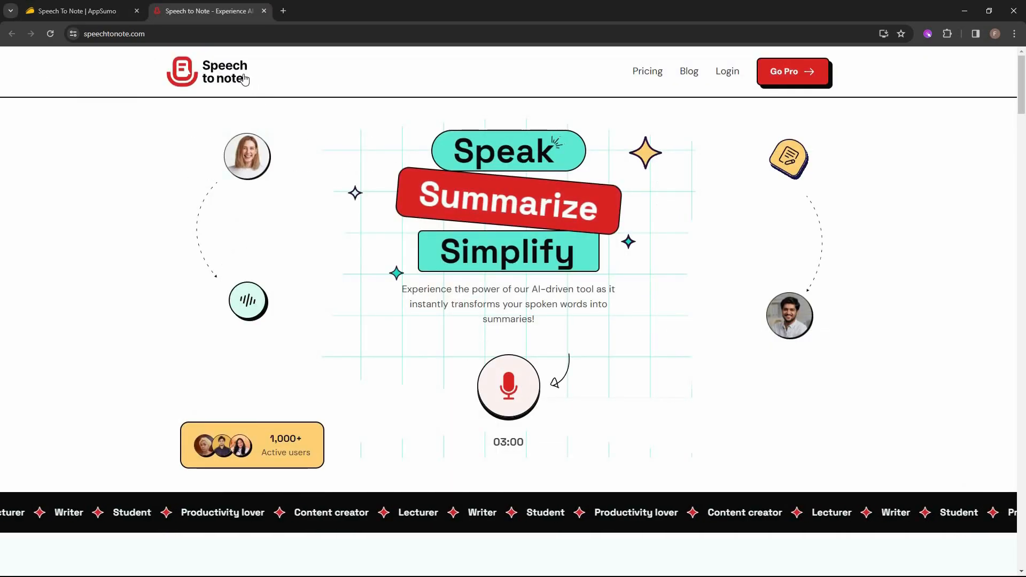
pyautogui.moveTo(255, 116)
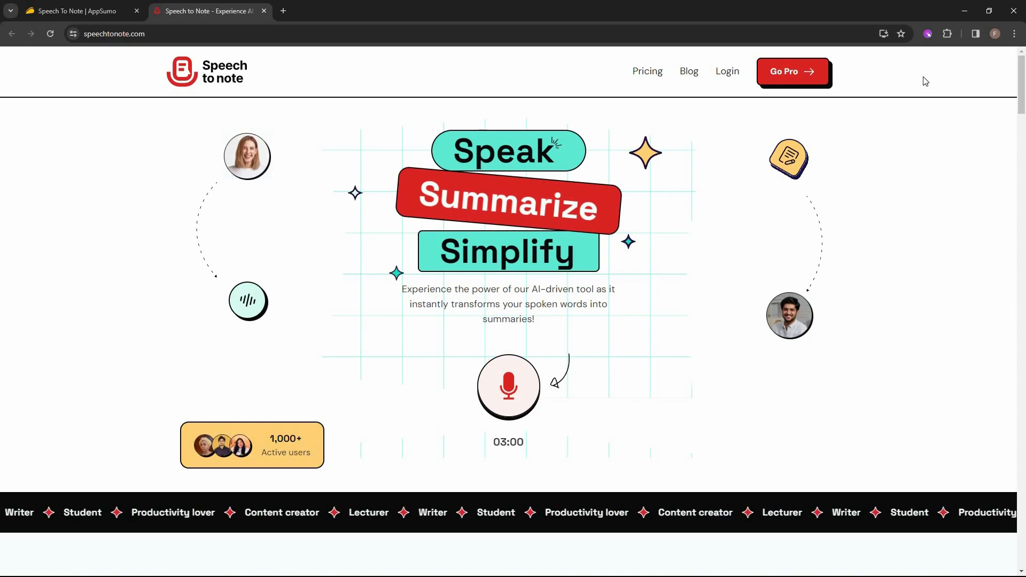
pyautogui.moveTo(672, 125)
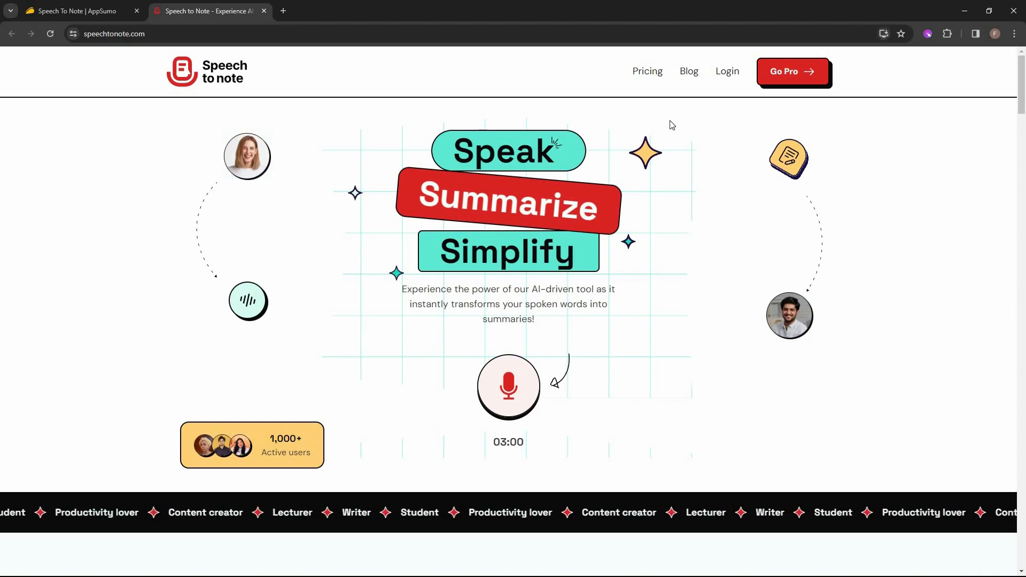
# - Launch Speech To Note as its own app window and dismiss the install suggestion
pyautogui.click(883, 34)
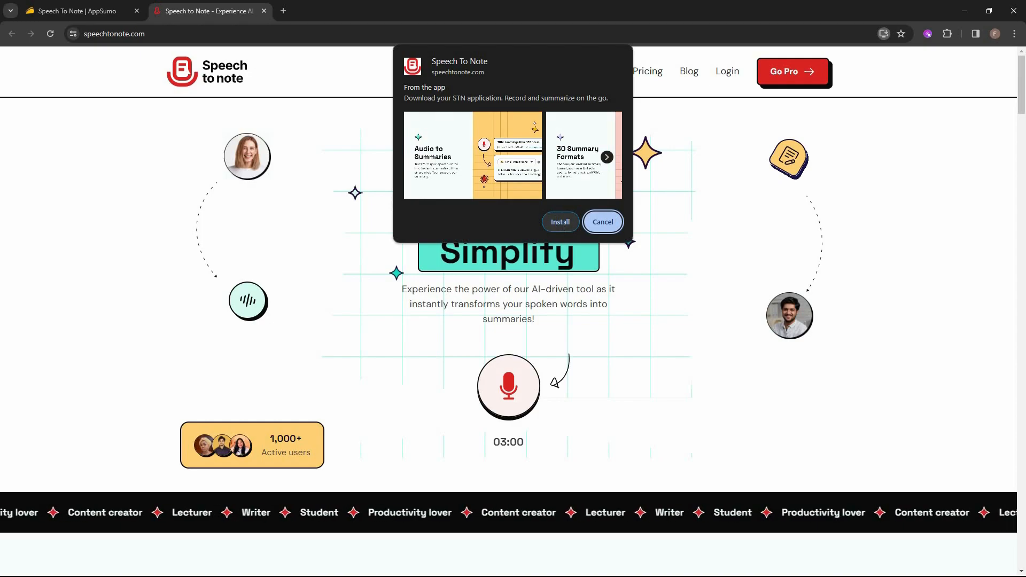
pyautogui.click(264, 11)
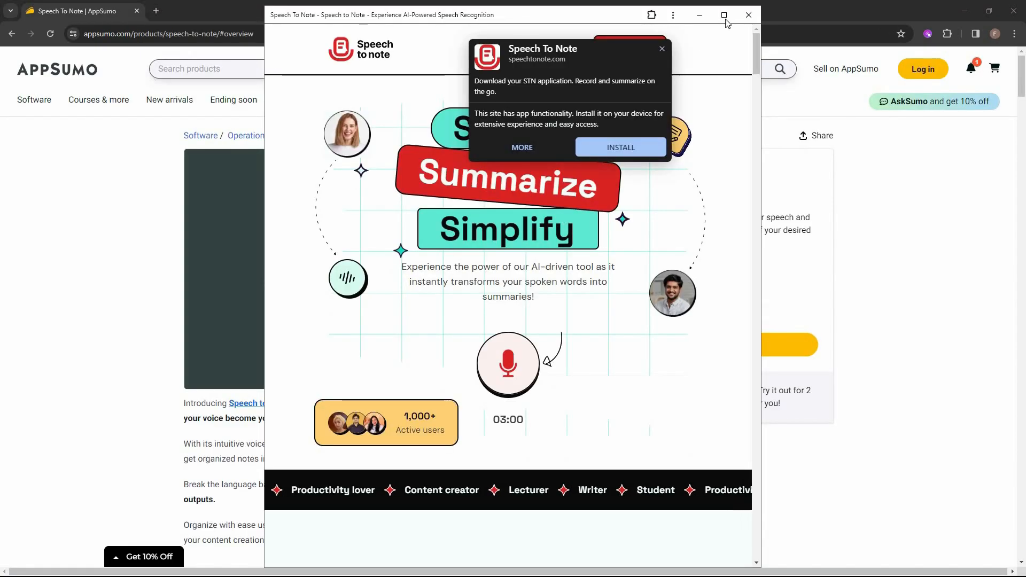
pyautogui.click(662, 48)
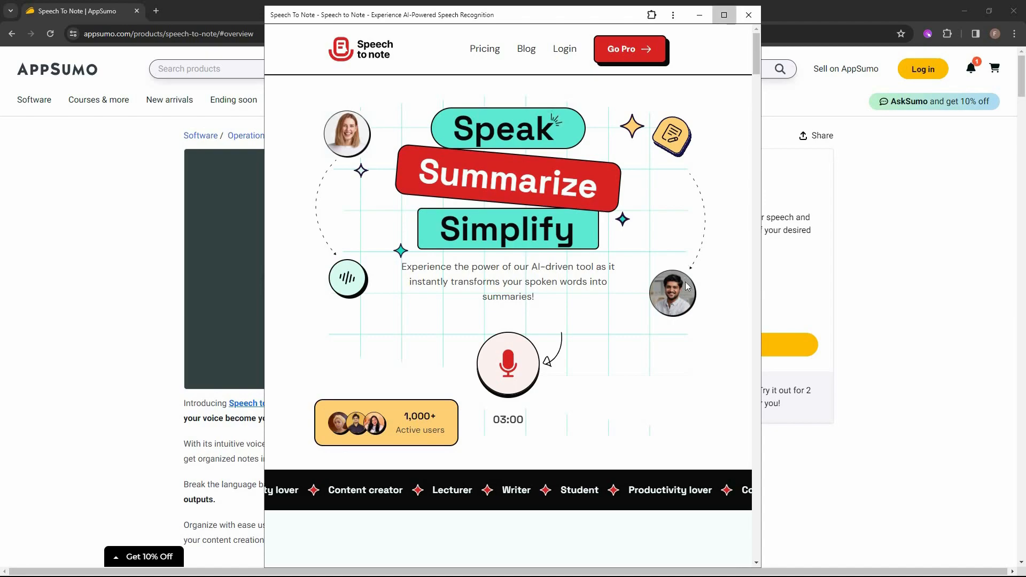
# - Maximize the app, allow microphone access and record the fitness speech to reach email verification
pyautogui.click(724, 14)
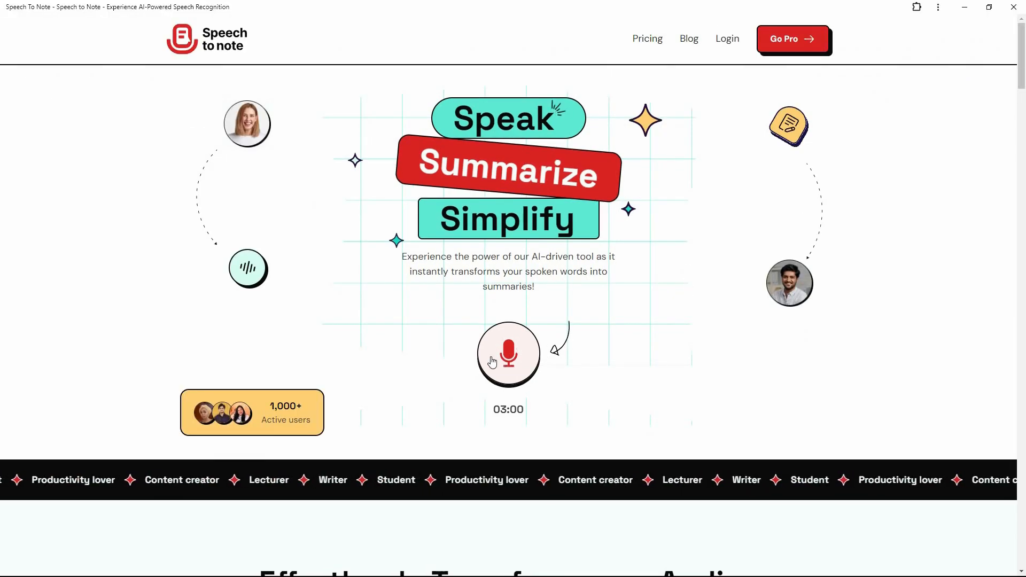
pyautogui.moveTo(615, 377)
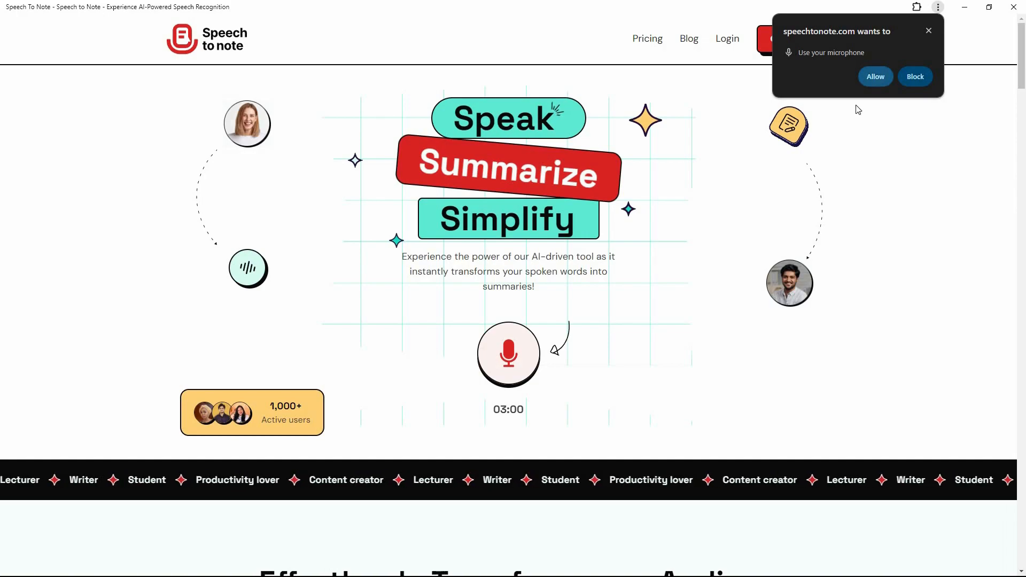
pyautogui.click(874, 76)
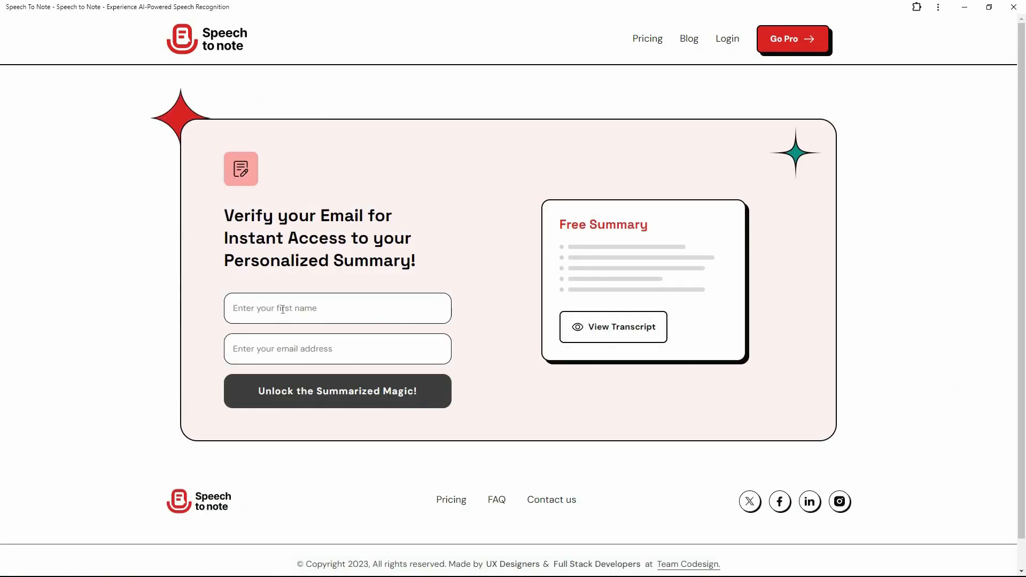
# - Enter a first name and email address on the free summary verification form
pyautogui.click(337, 391)
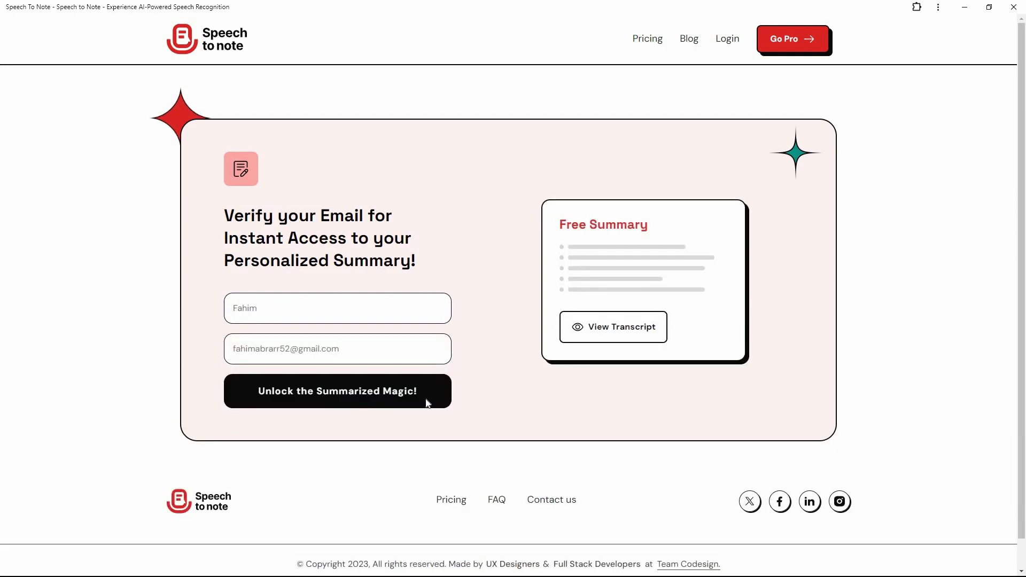
# - Unlock the 'Essentials of Fitness: Movement, Nutrition, and Hydration' summary and reveal its transcript
pyautogui.click(337, 391)
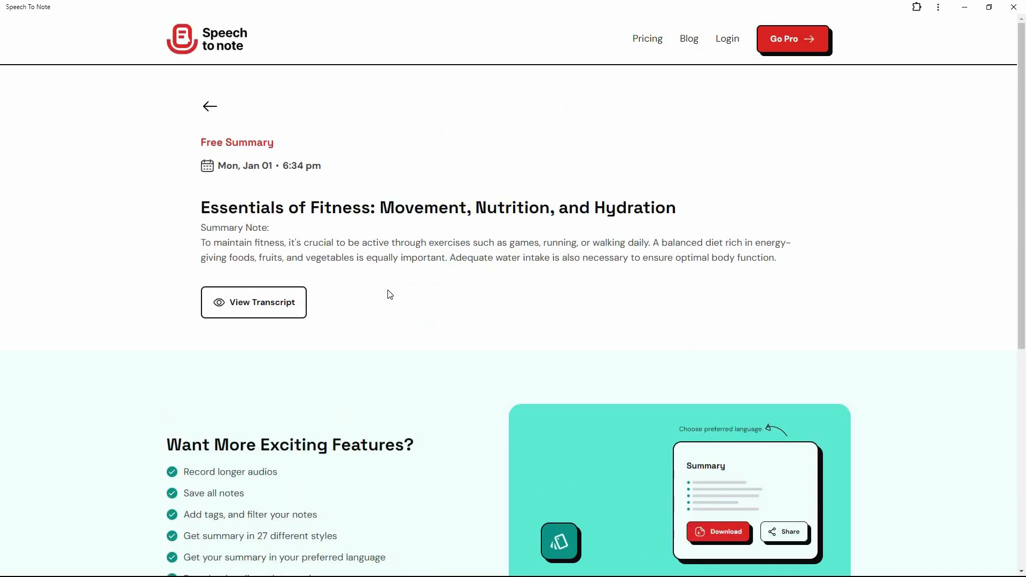
pyautogui.moveTo(262, 254)
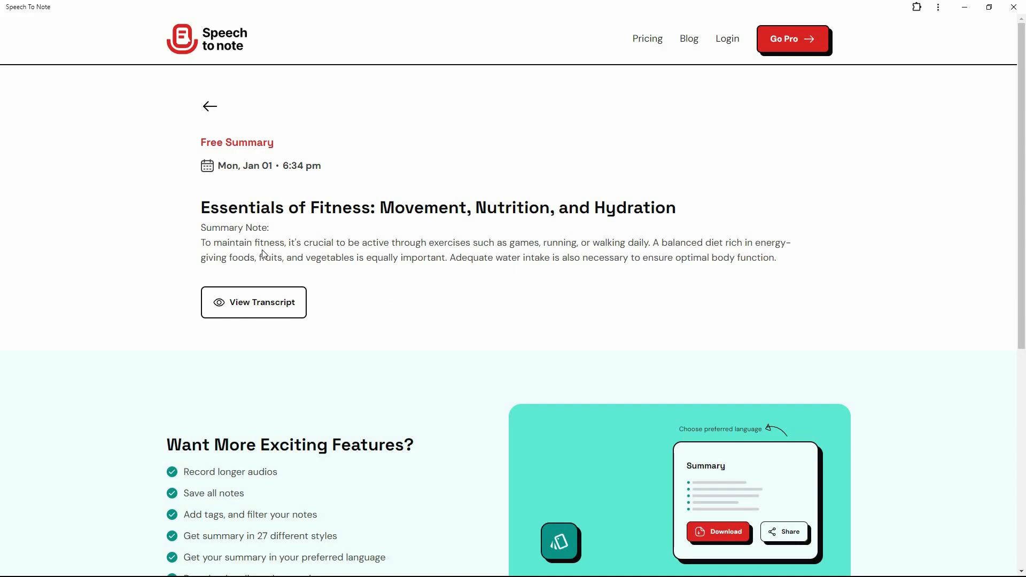
pyautogui.moveTo(345, 255)
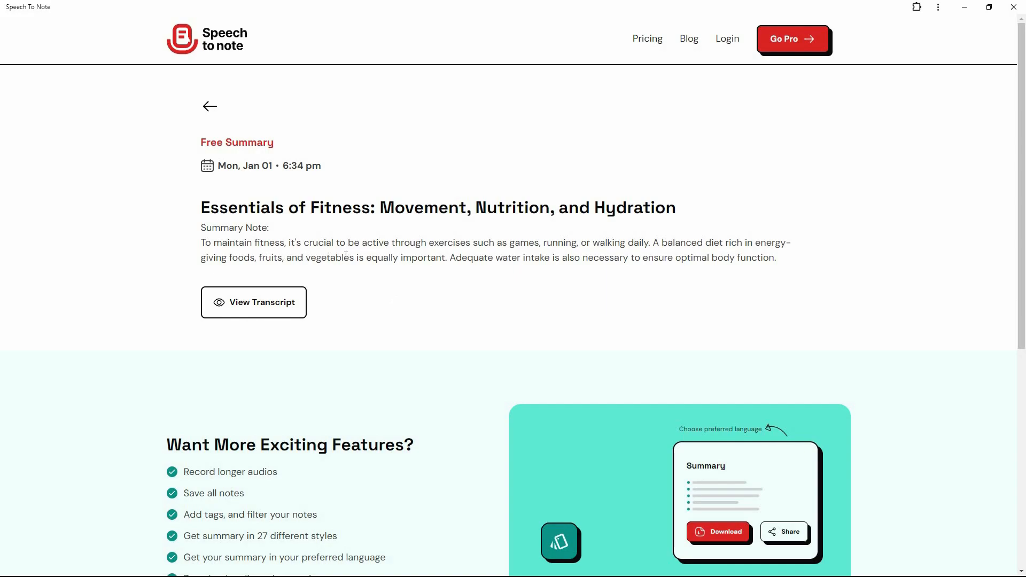
pyautogui.moveTo(282, 307)
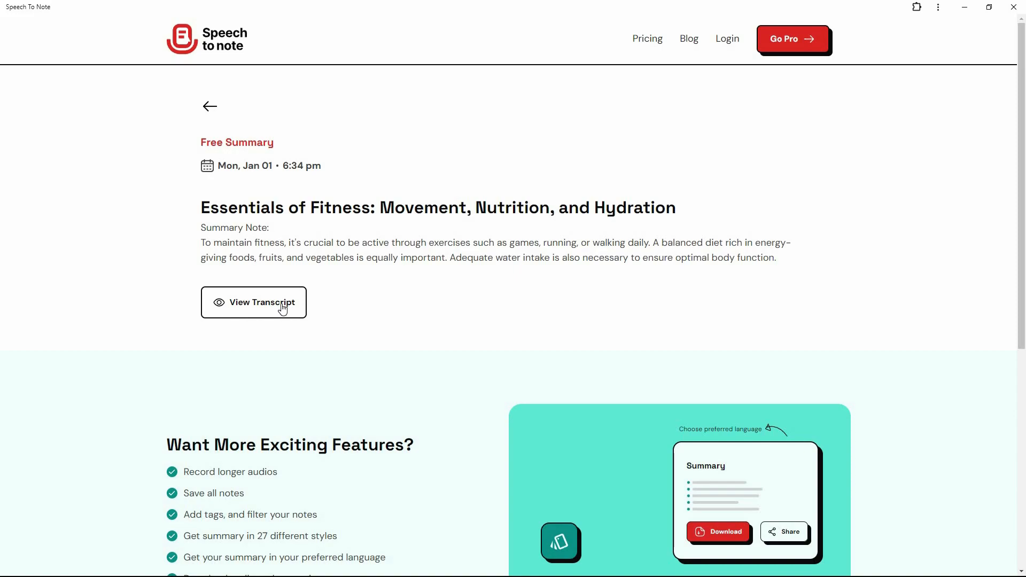
pyautogui.click(254, 302)
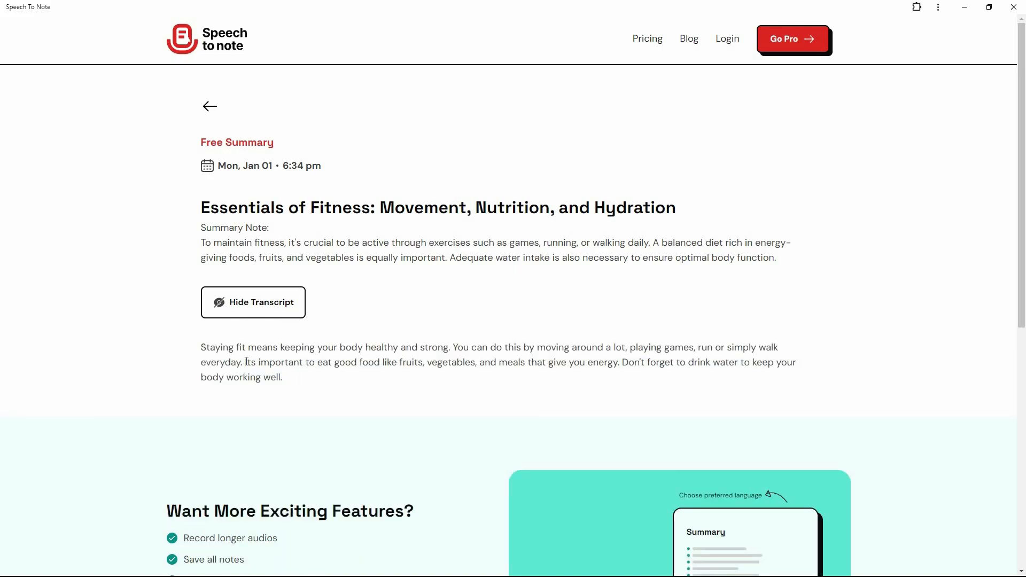
pyautogui.moveTo(313, 382)
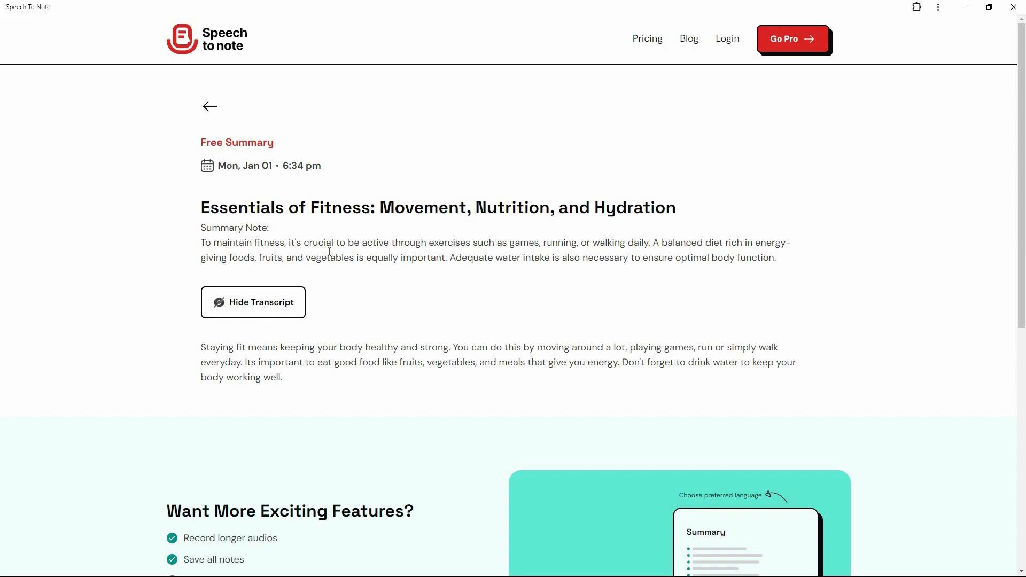
pyautogui.moveTo(440, 254)
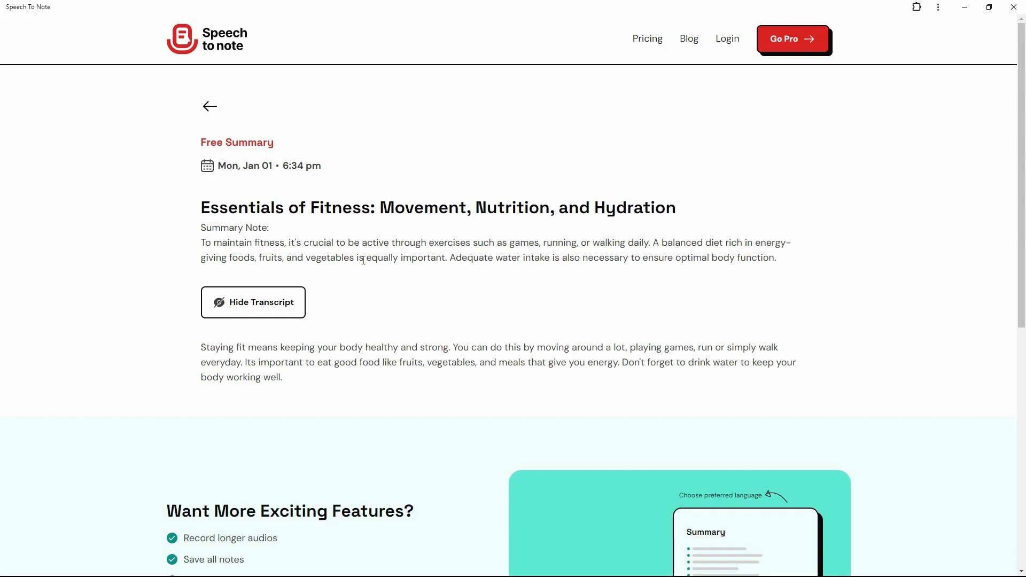
pyautogui.moveTo(330, 274)
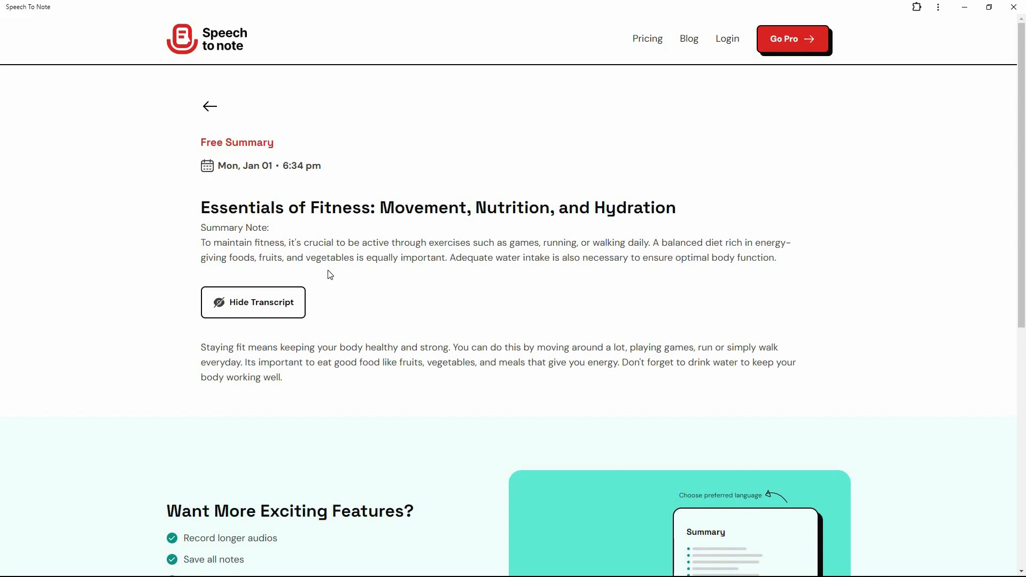
pyautogui.moveTo(516, 278)
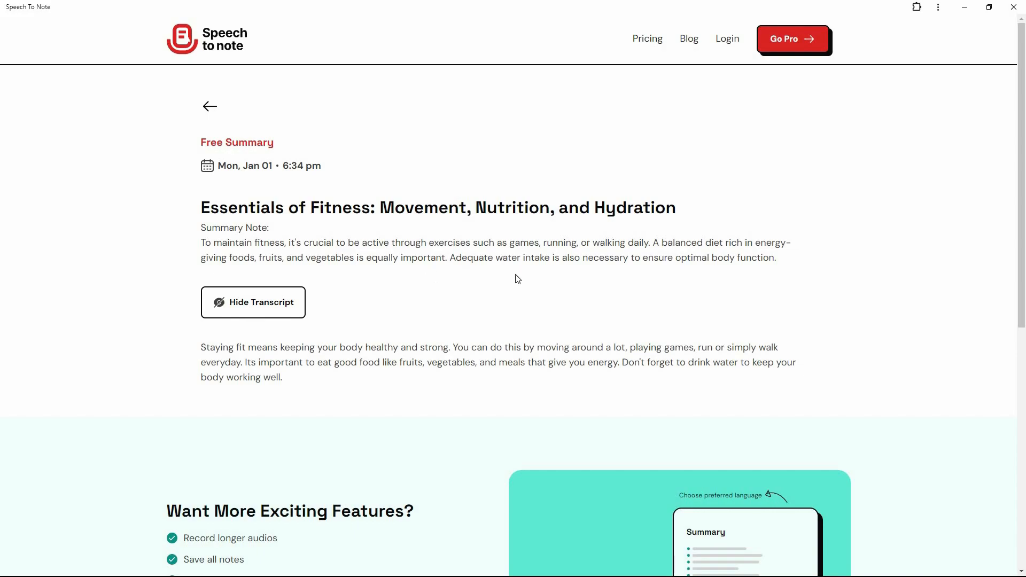
pyautogui.moveTo(516, 279)
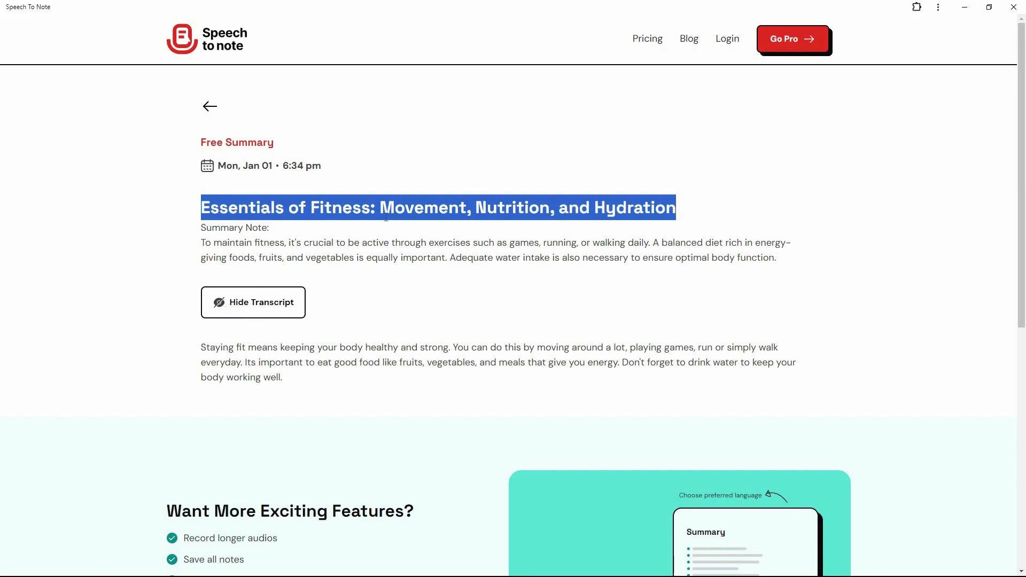
pyautogui.click(387, 216)
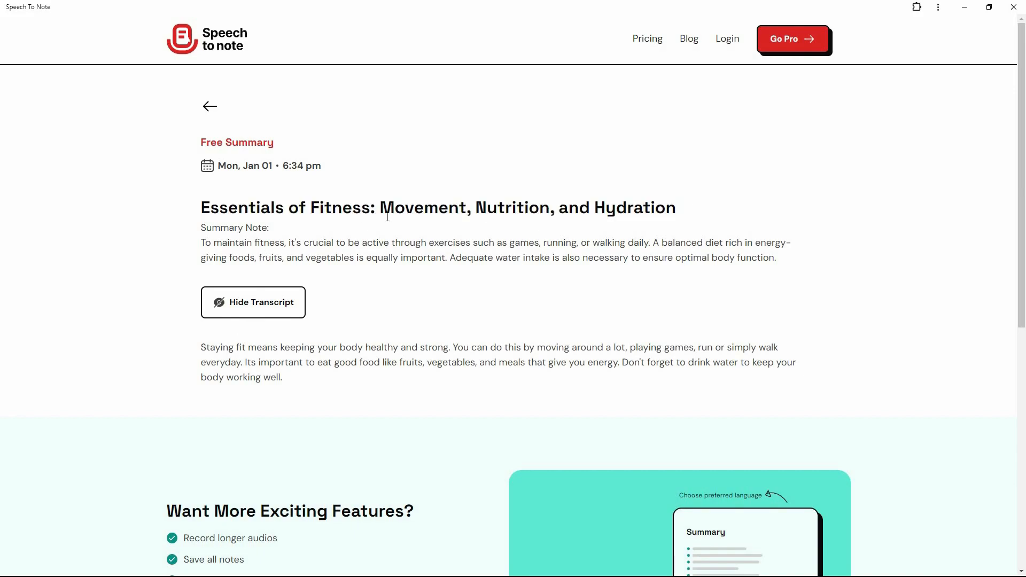
pyautogui.moveTo(450, 293)
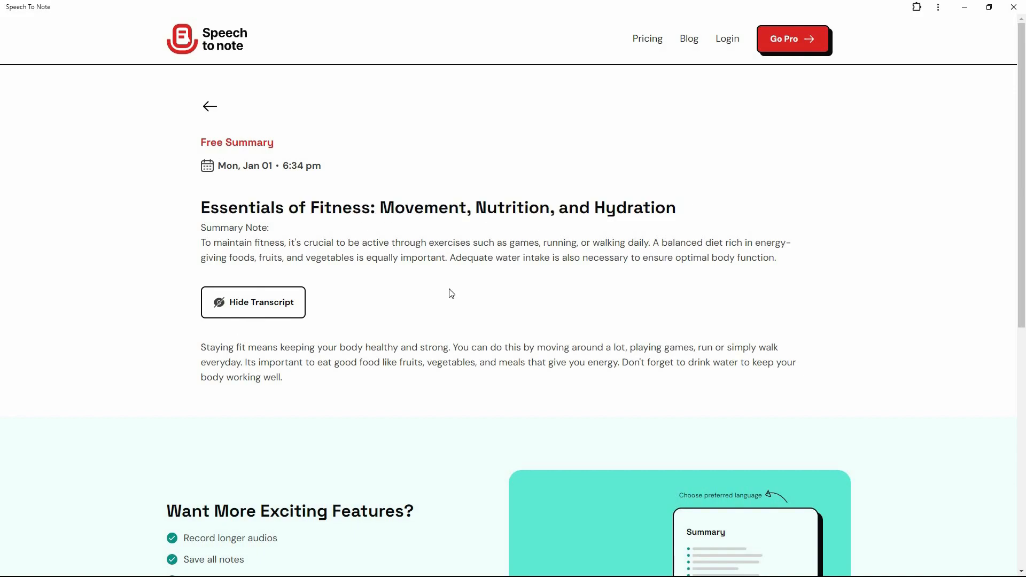
pyautogui.moveTo(271, 366)
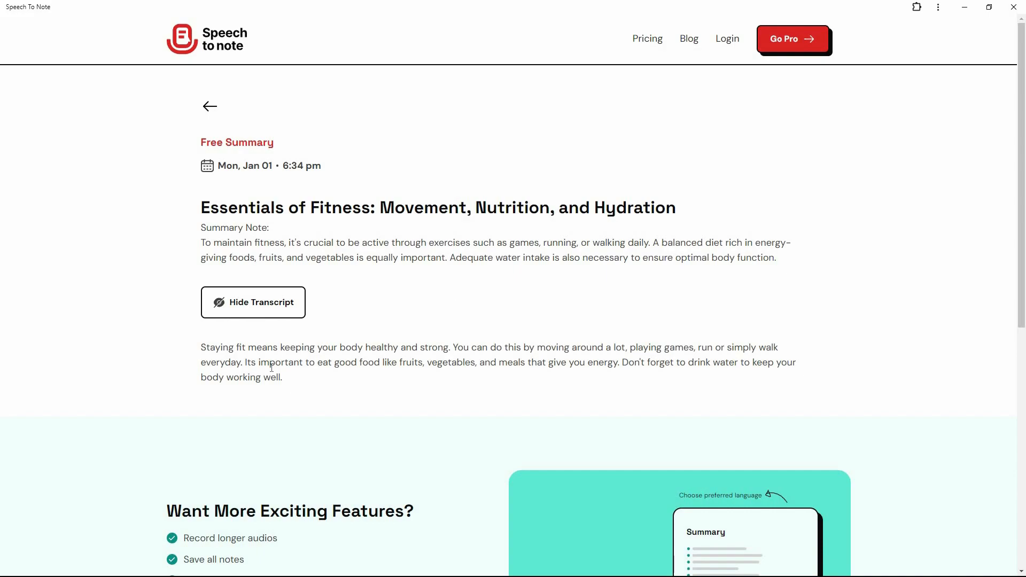
pyautogui.moveTo(367, 310)
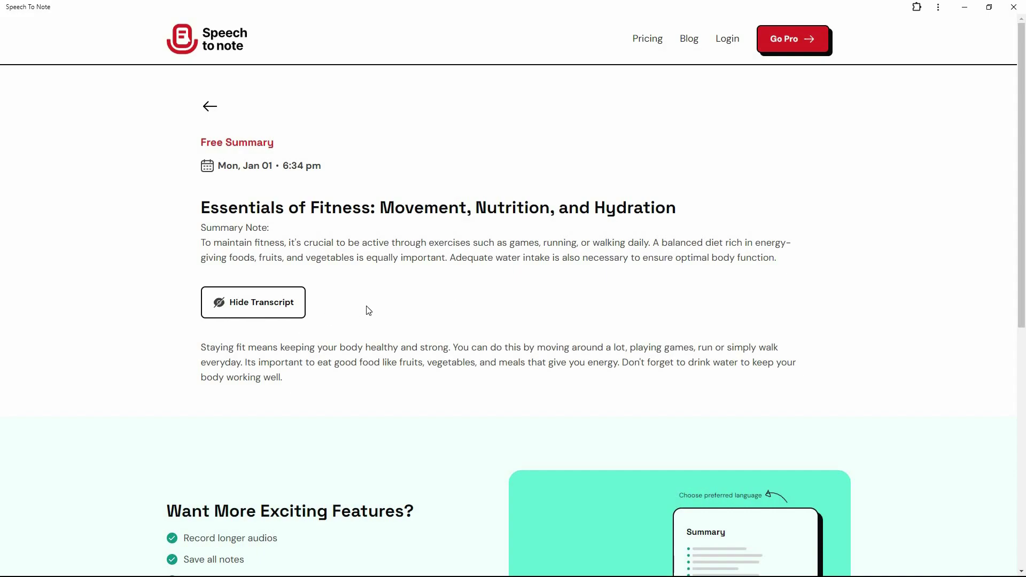
pyautogui.moveTo(335, 256)
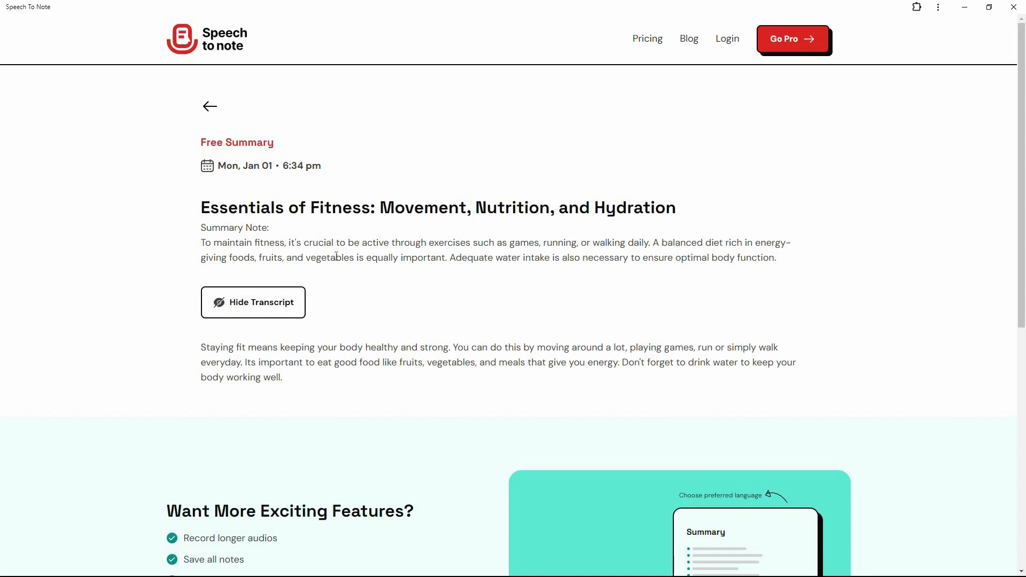
pyautogui.moveTo(392, 302)
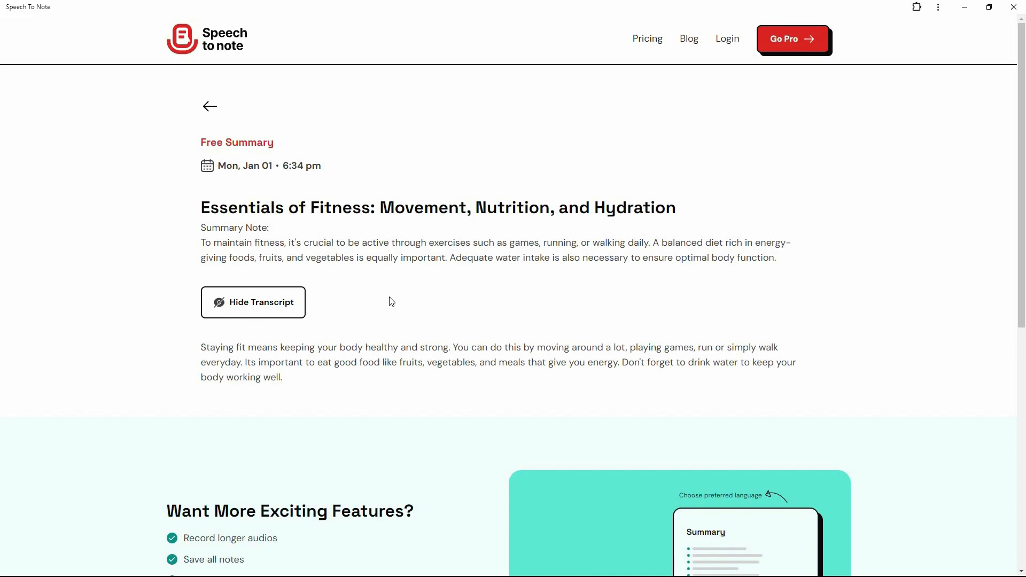
pyautogui.click(548, 430)
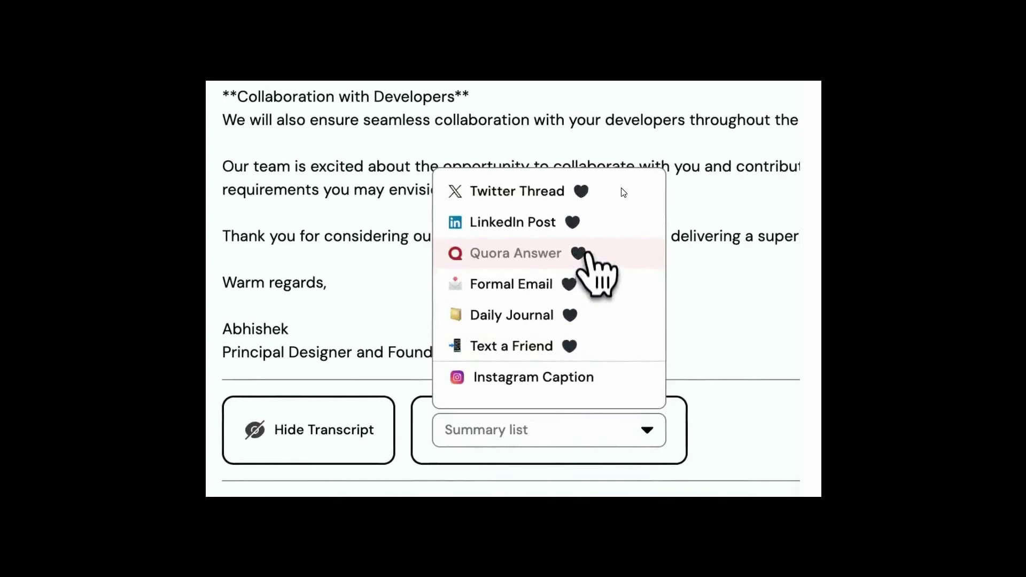
pyautogui.moveTo(483, 189)
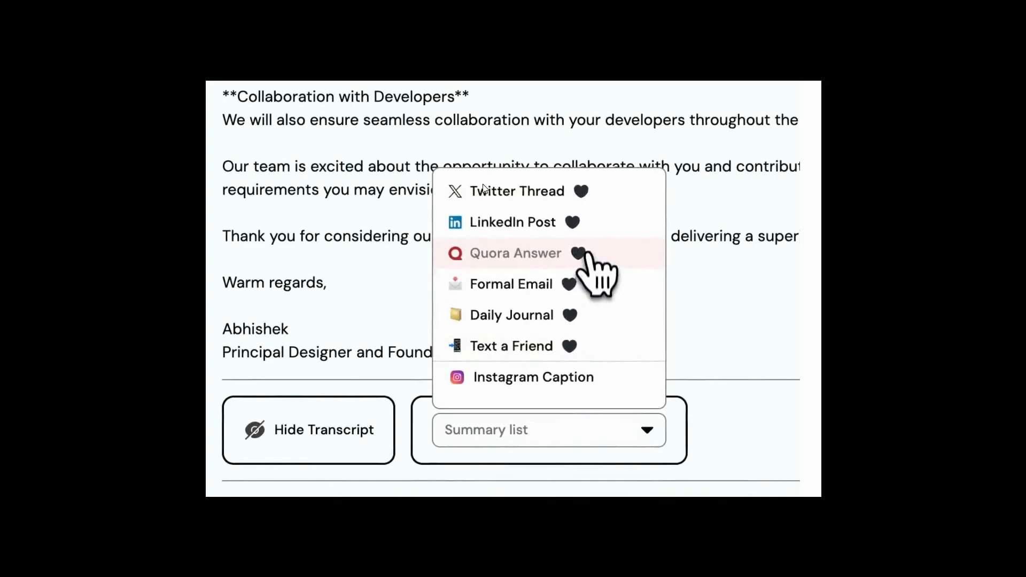
pyautogui.moveTo(561, 228)
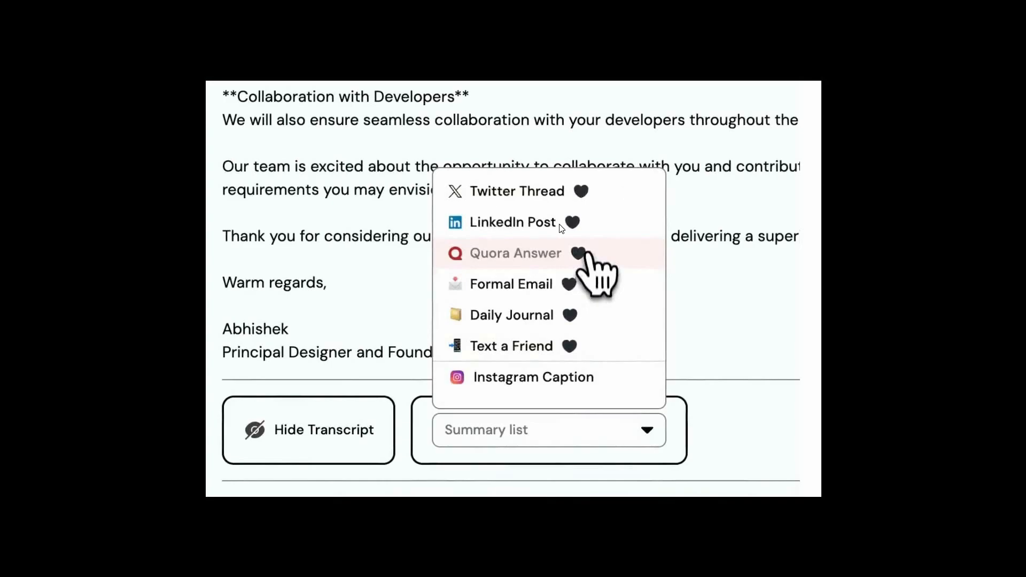
pyautogui.moveTo(626, 396)
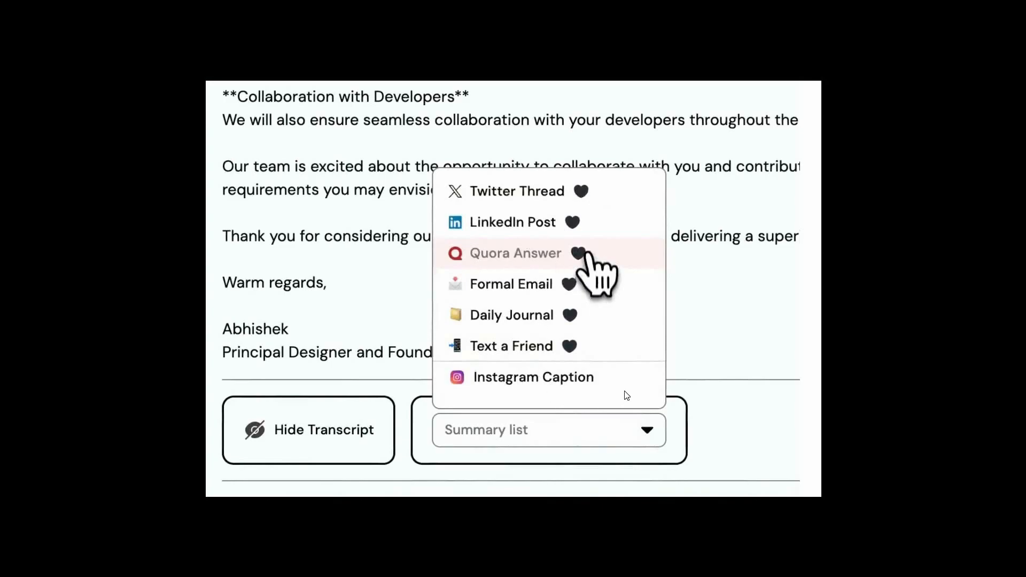
pyautogui.moveTo(848, 289)
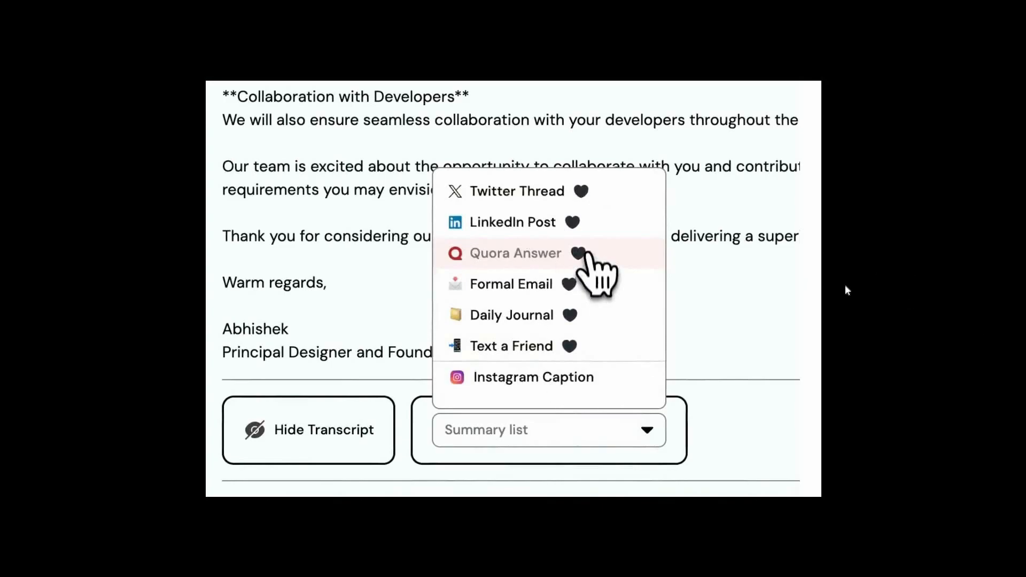
# - Filter the summary style list with 'email' to Formal Email, Casual Email and Email Newsletter
pyautogui.scroll(-3)
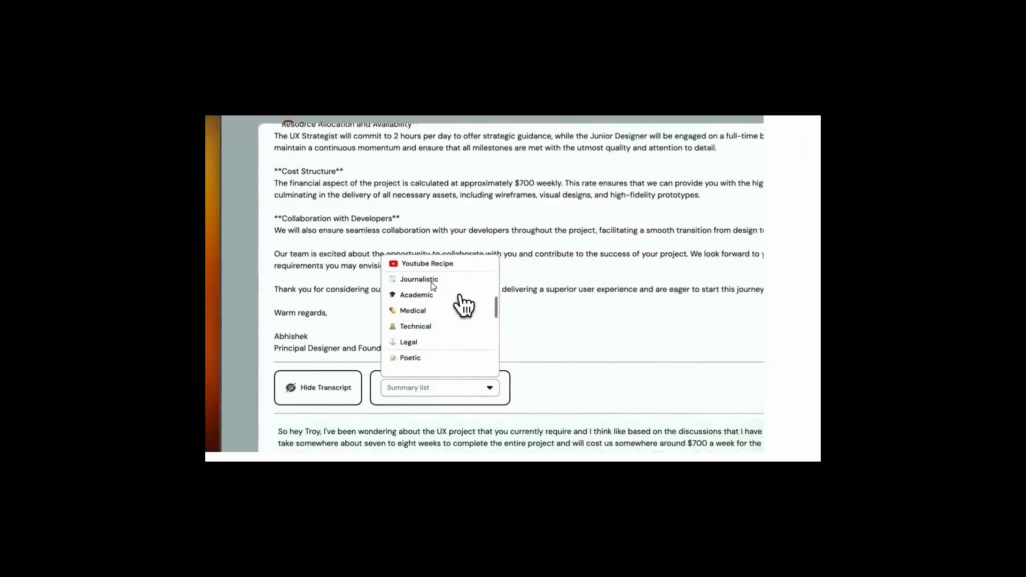
pyautogui.moveTo(699, 410)
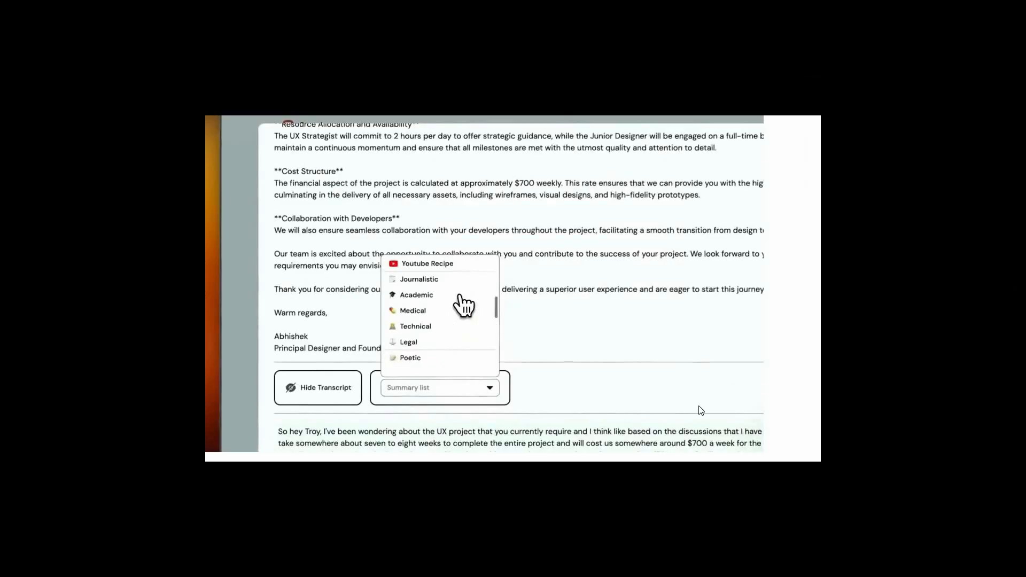
pyautogui.write('email')
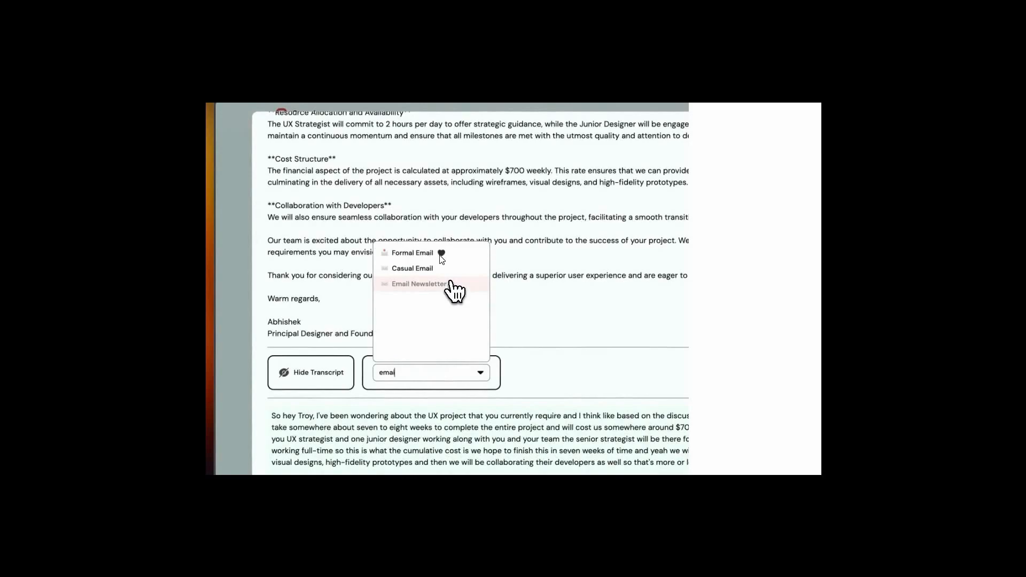
pyautogui.moveTo(415, 299)
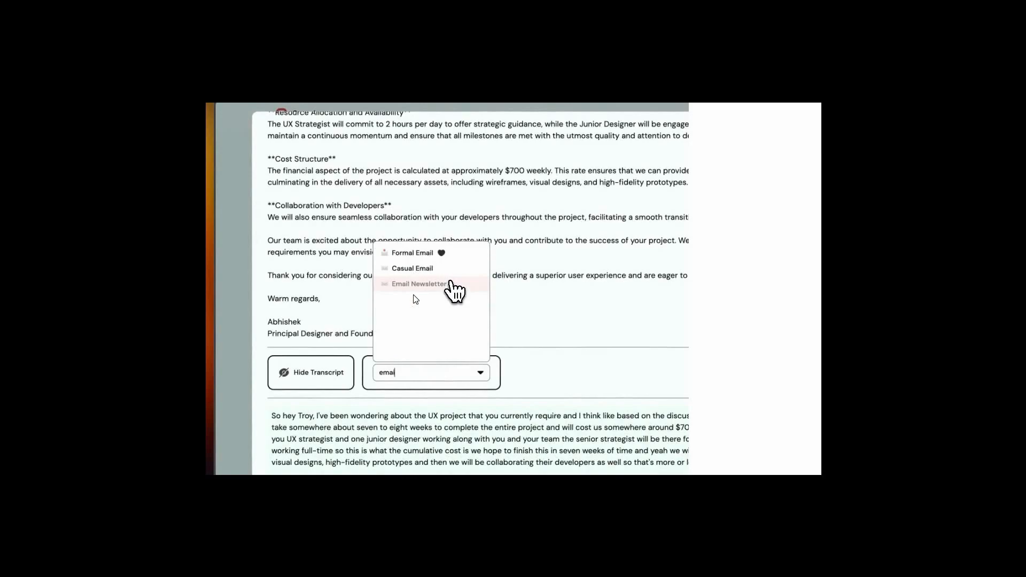
pyautogui.moveTo(847, 345)
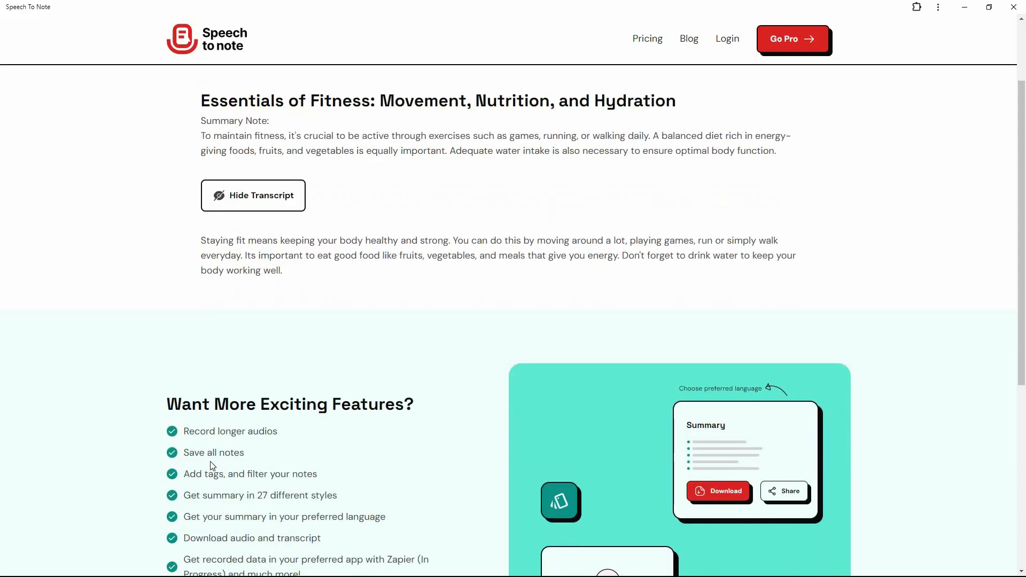
# - Review the Want More Exciting Features list of Pro perks below the fitness note
pyautogui.scroll(-3)
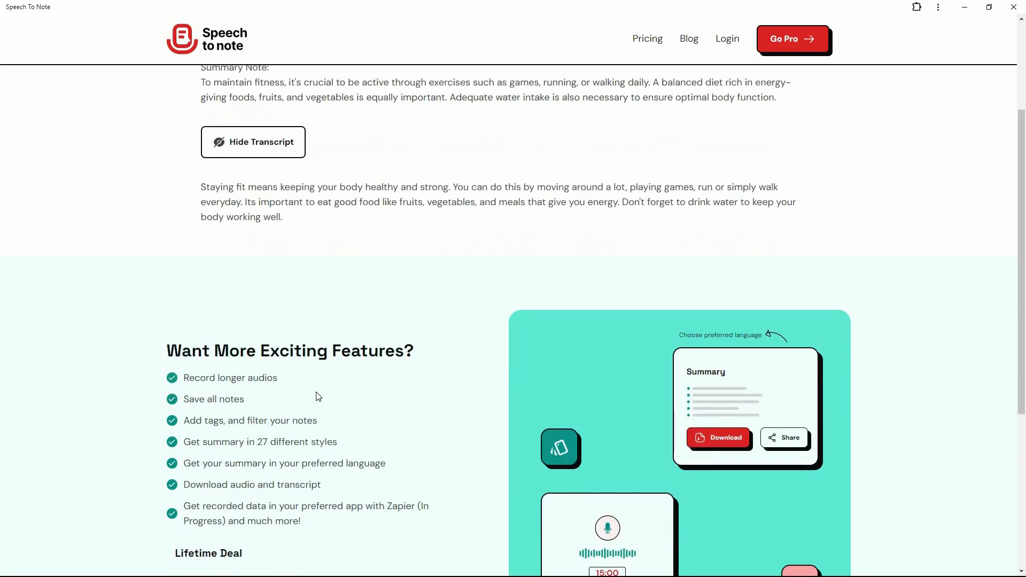
pyautogui.moveTo(214, 431)
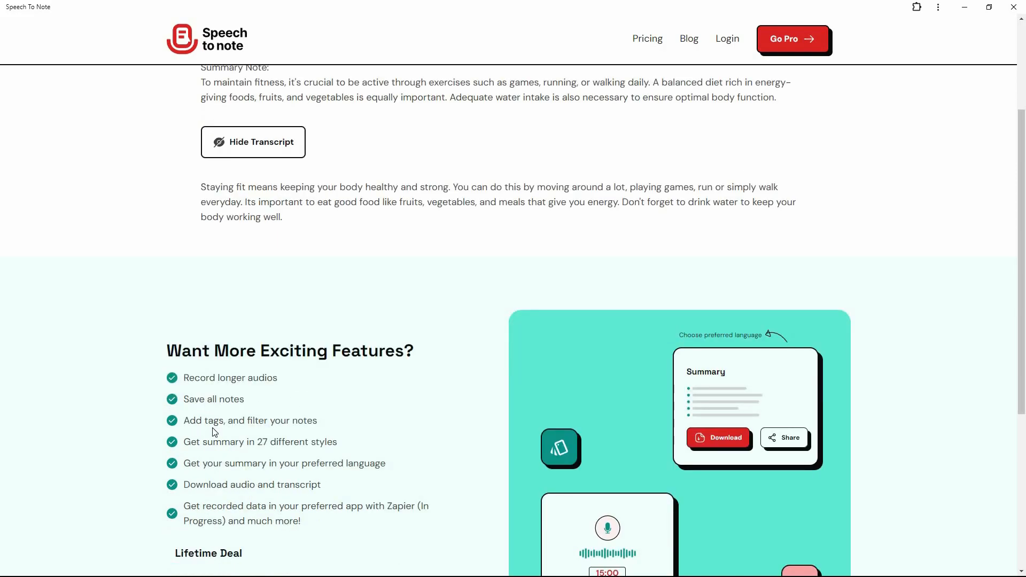
pyautogui.moveTo(291, 434)
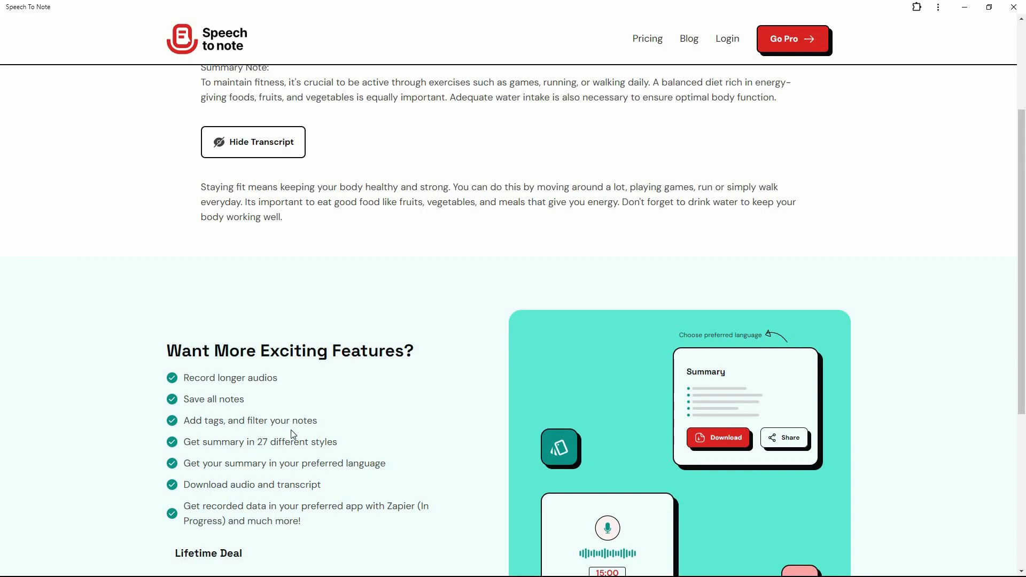
pyautogui.moveTo(271, 456)
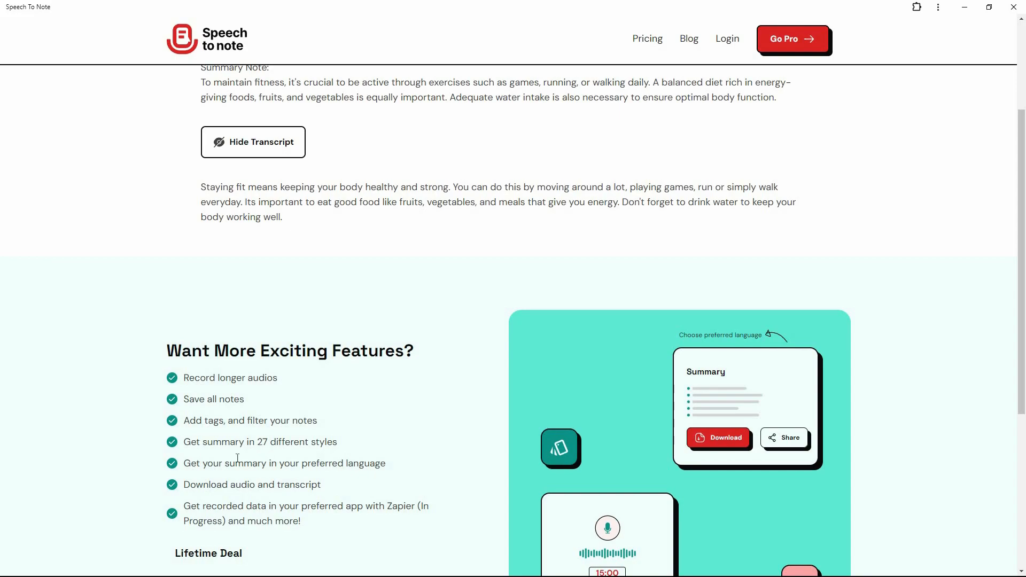
pyautogui.moveTo(338, 477)
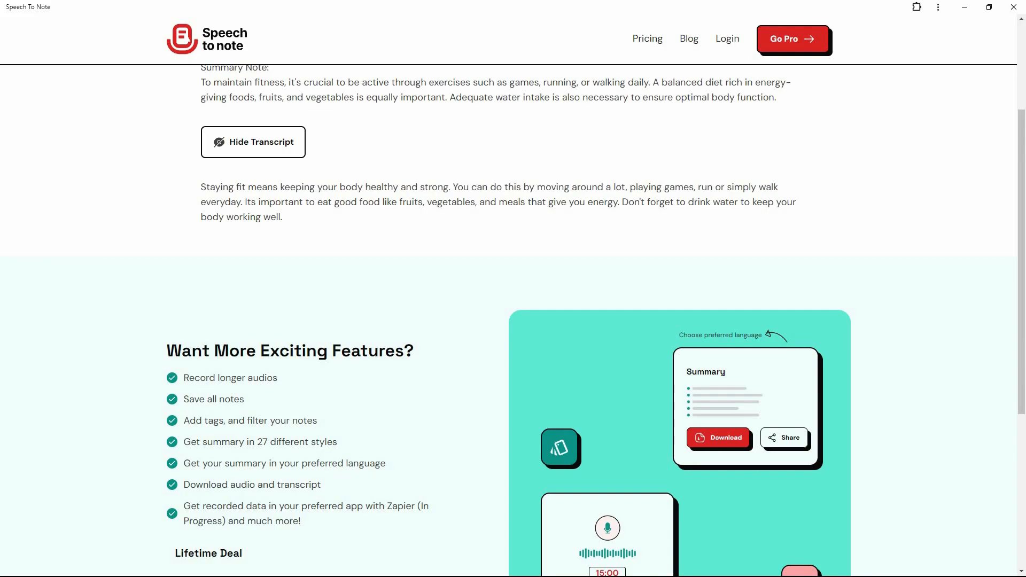
pyautogui.moveTo(337, 477)
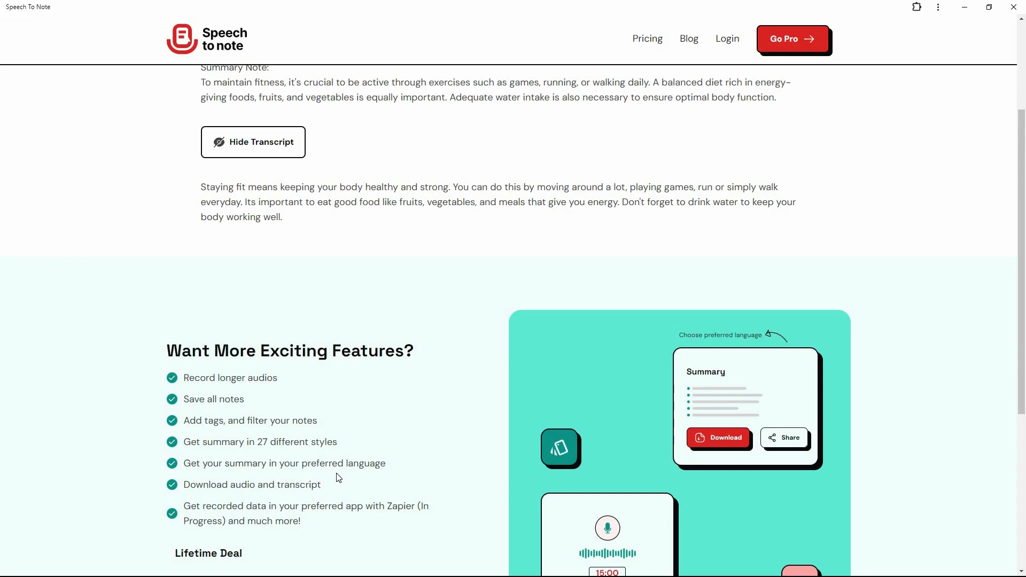
pyautogui.moveTo(262, 499)
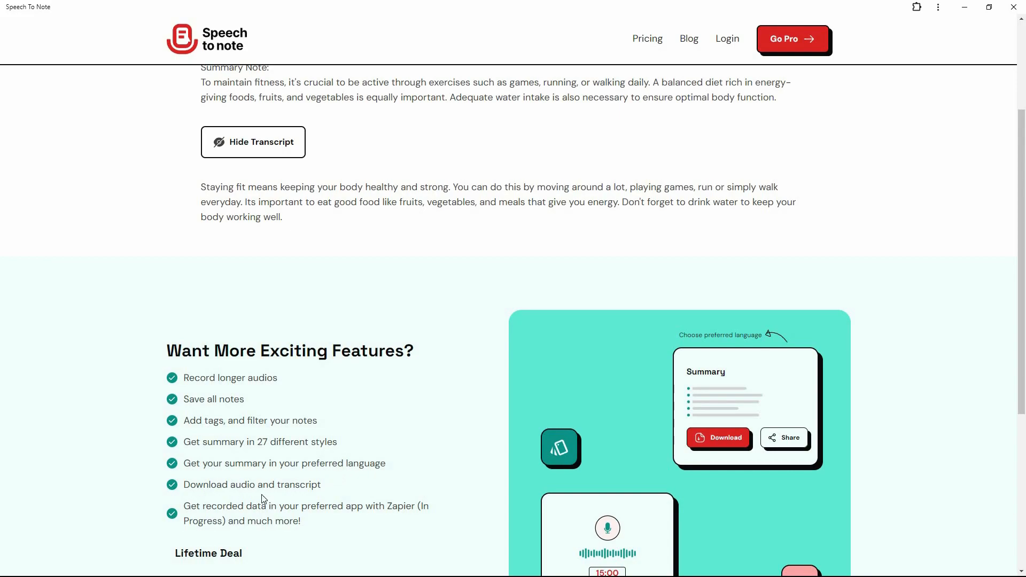
pyautogui.moveTo(315, 501)
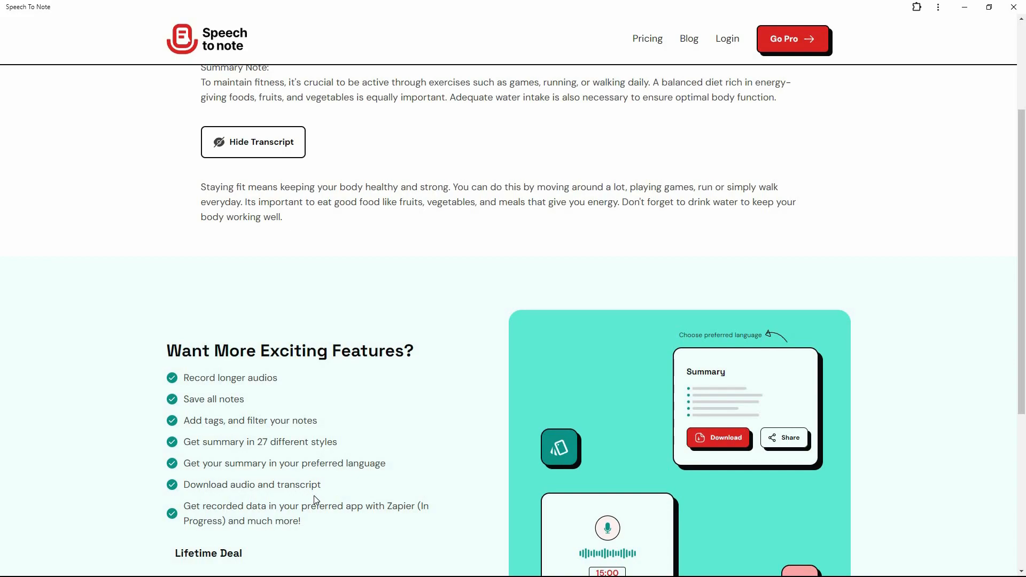
pyautogui.scroll(-3)
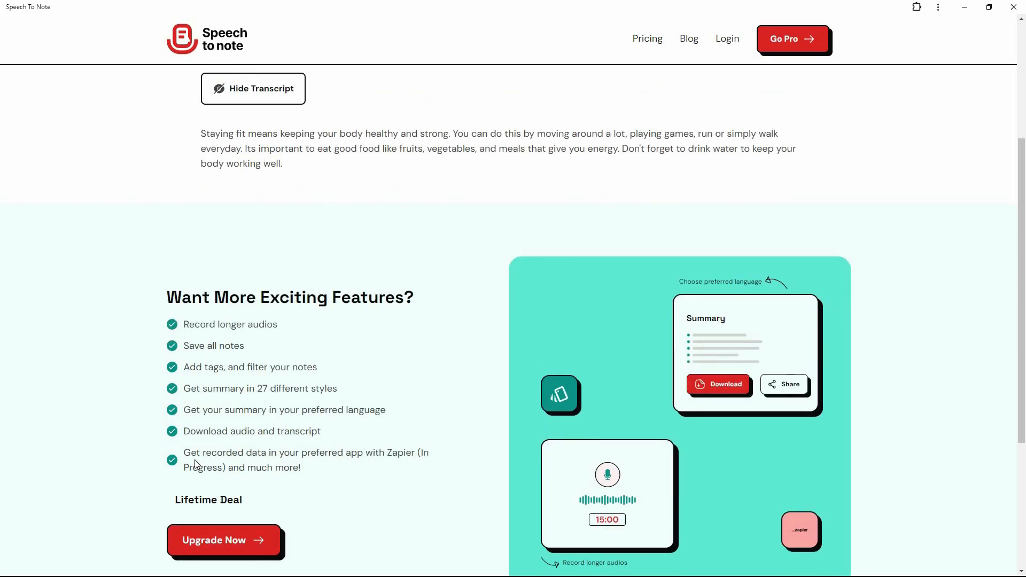
pyautogui.moveTo(404, 469)
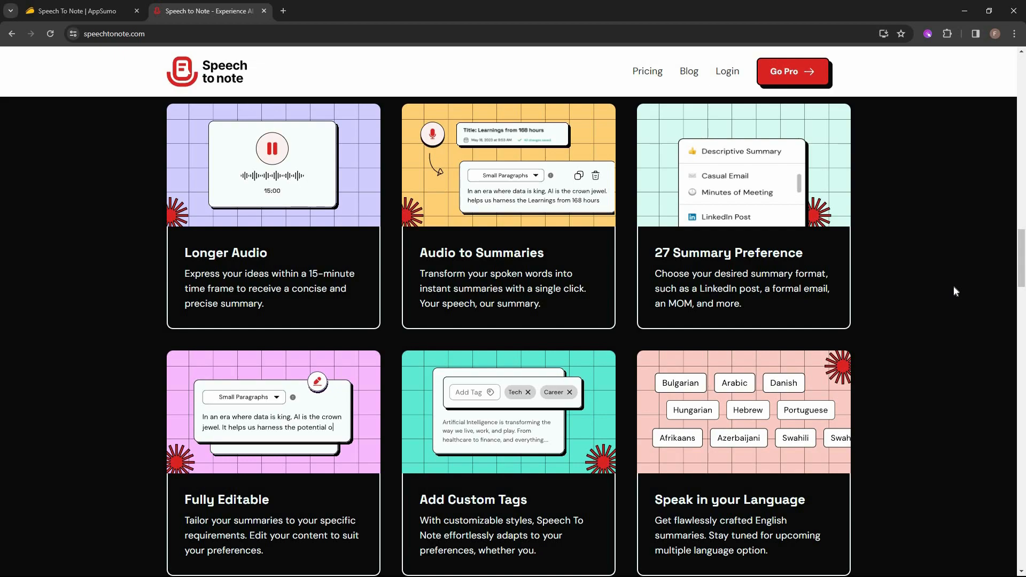
pyautogui.moveTo(127, 354)
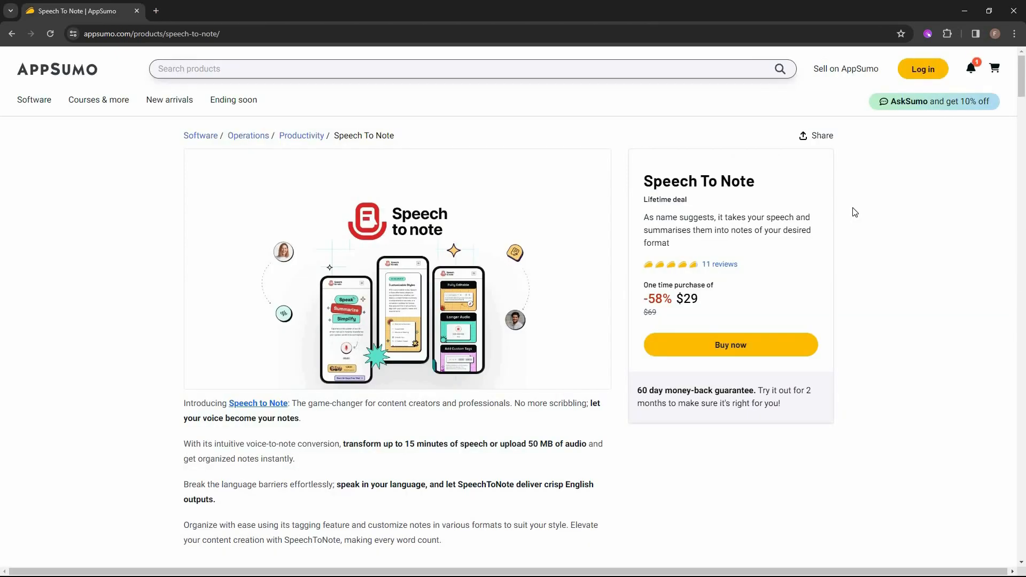
pyautogui.moveTo(773, 272)
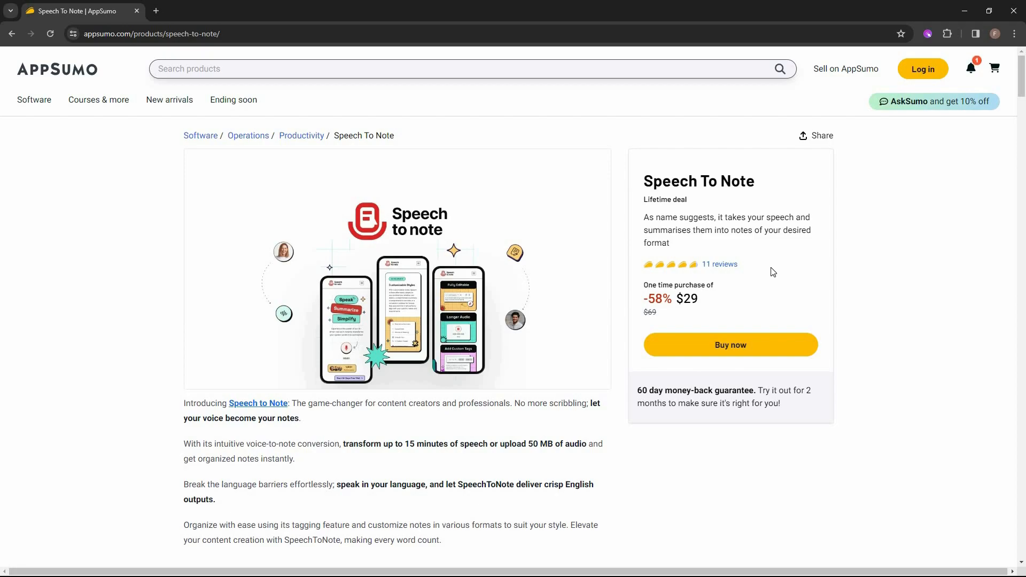
pyautogui.moveTo(877, 314)
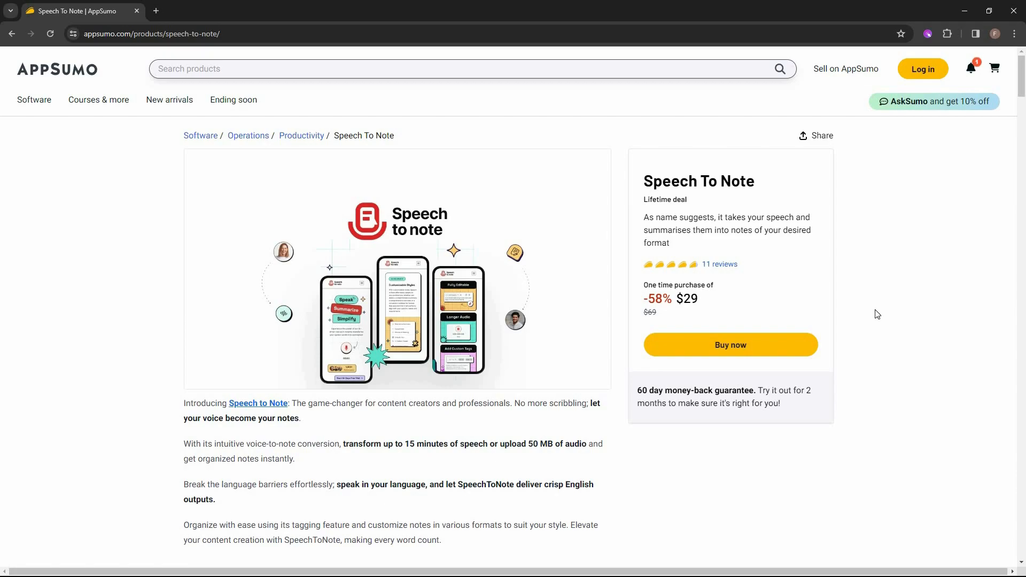
# - Return to AppSumo's Plans & features section with the $29 Paid Plan and its feature list
pyautogui.scroll(-3)
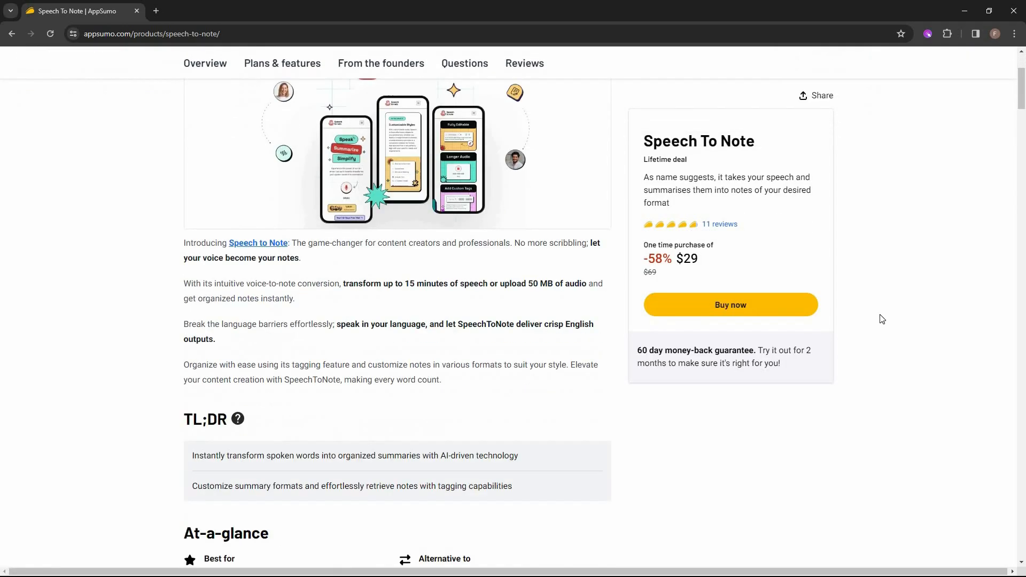
pyautogui.scroll(-3)
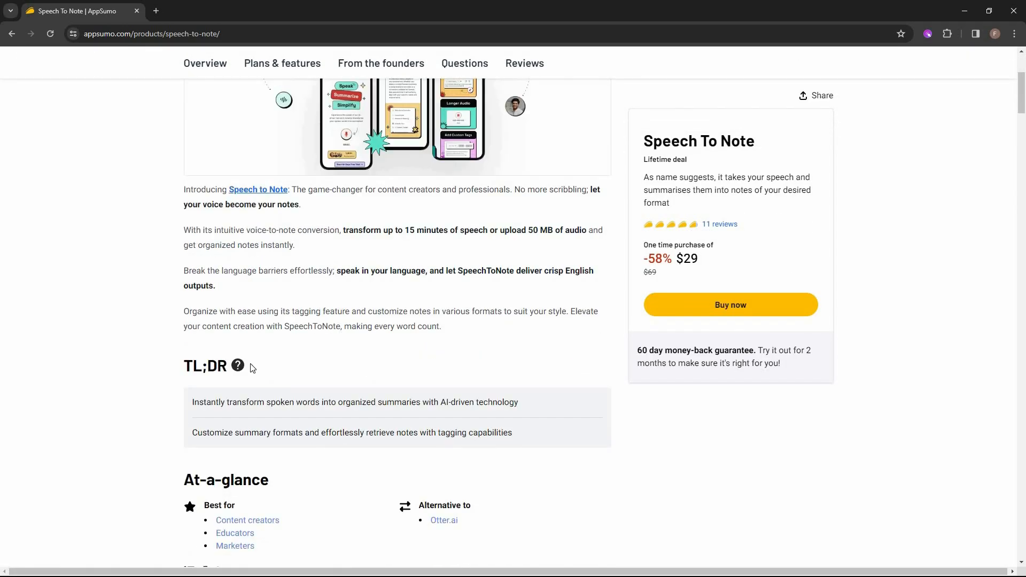
pyautogui.click(282, 63)
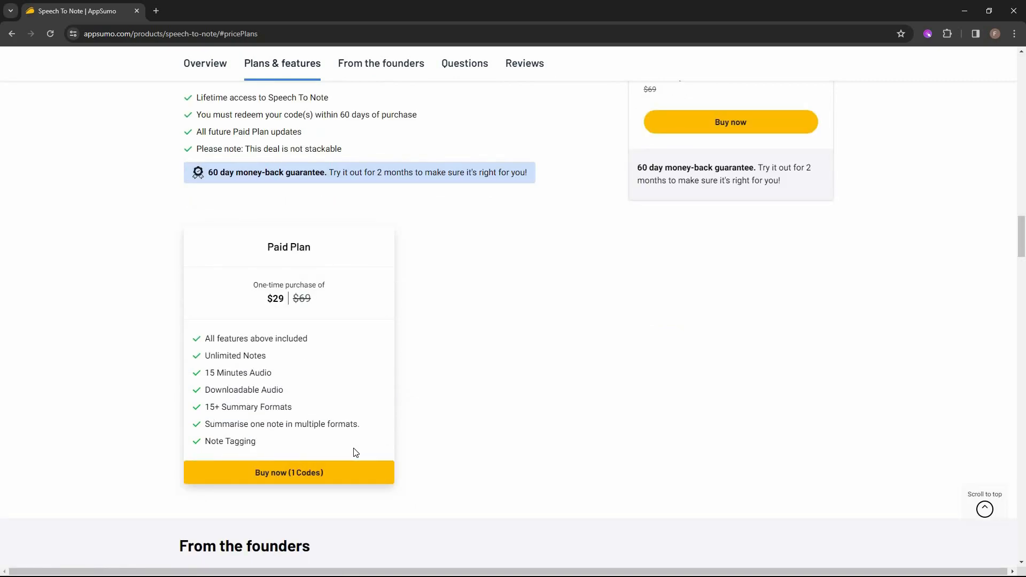
pyautogui.moveTo(287, 317)
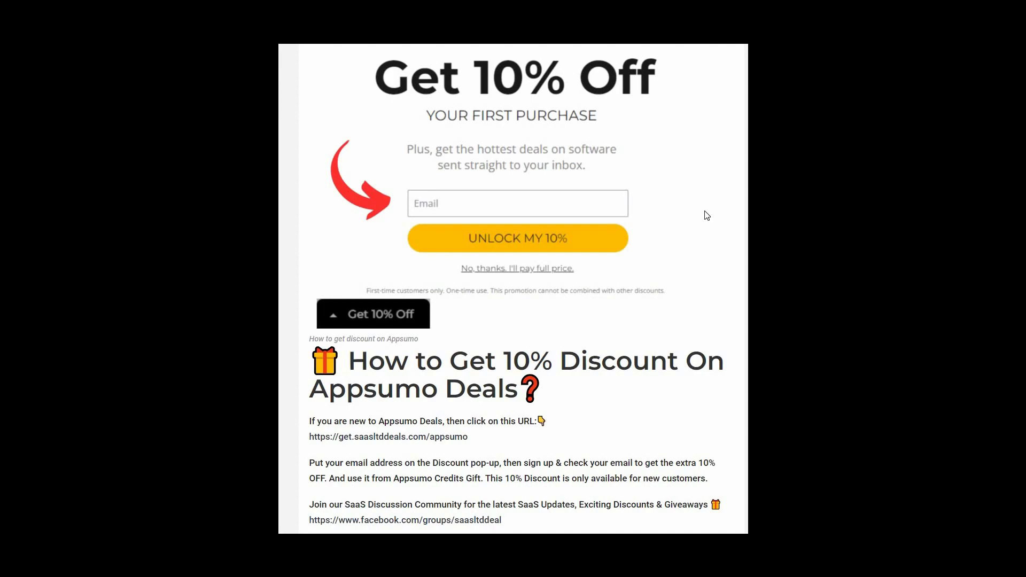
pyautogui.moveTo(655, 213)
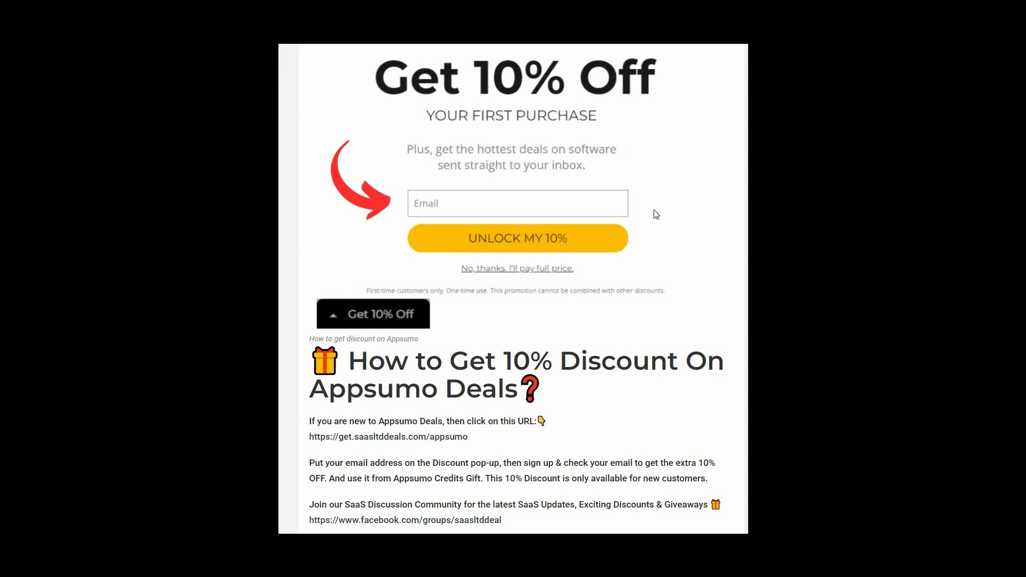
pyautogui.moveTo(450, 211)
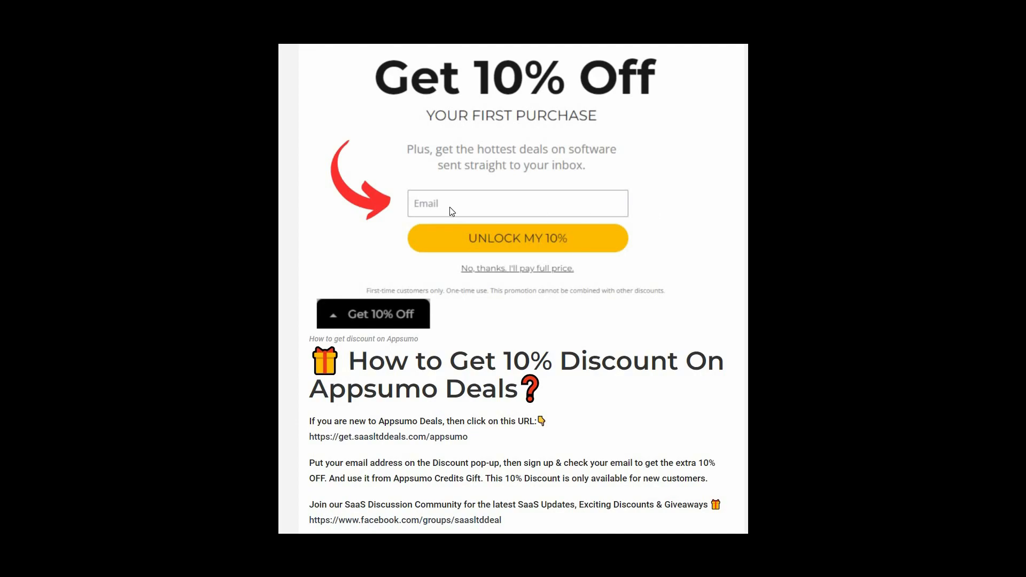
pyautogui.moveTo(592, 247)
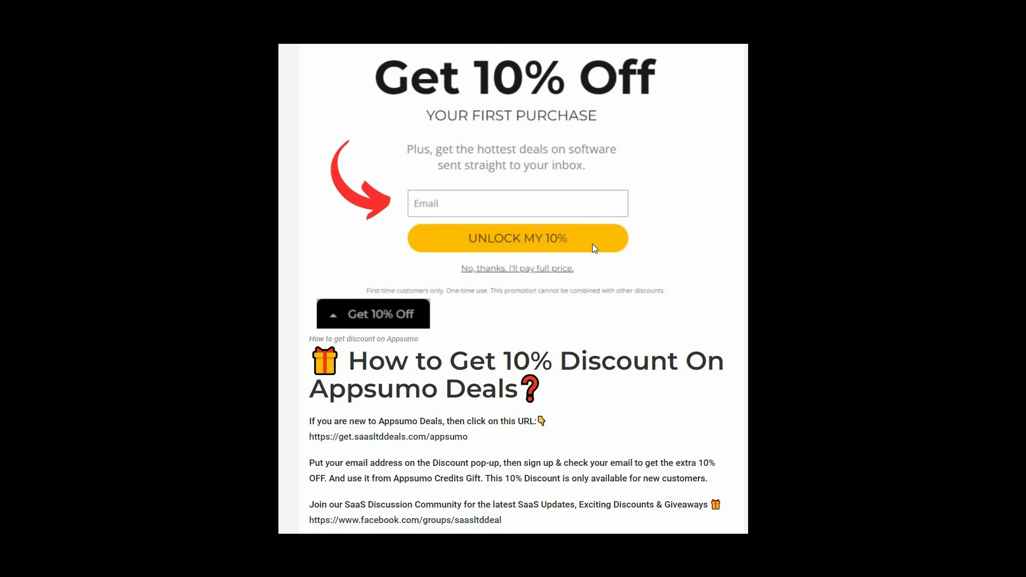
pyautogui.moveTo(684, 263)
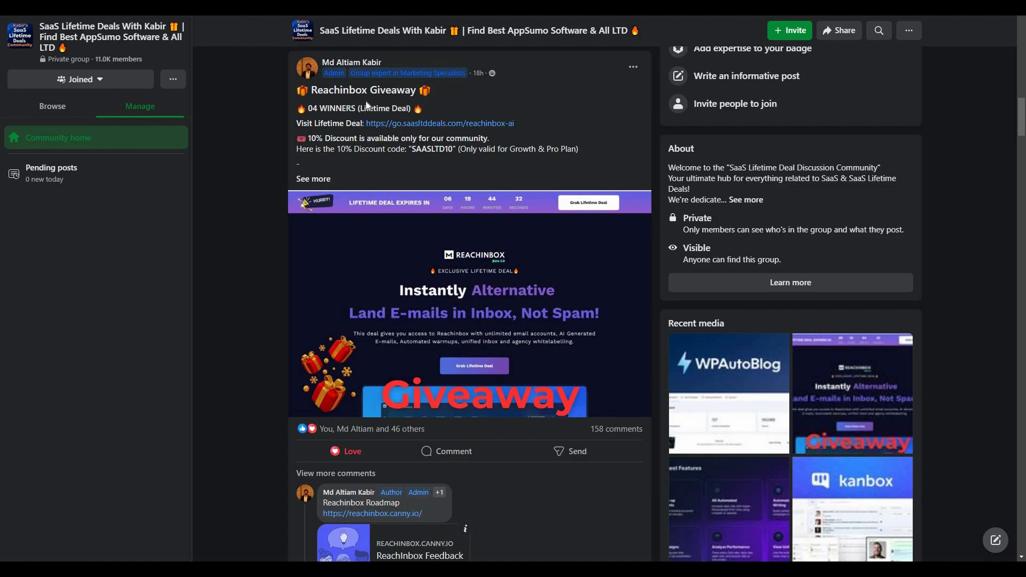
pyautogui.moveTo(460, 109)
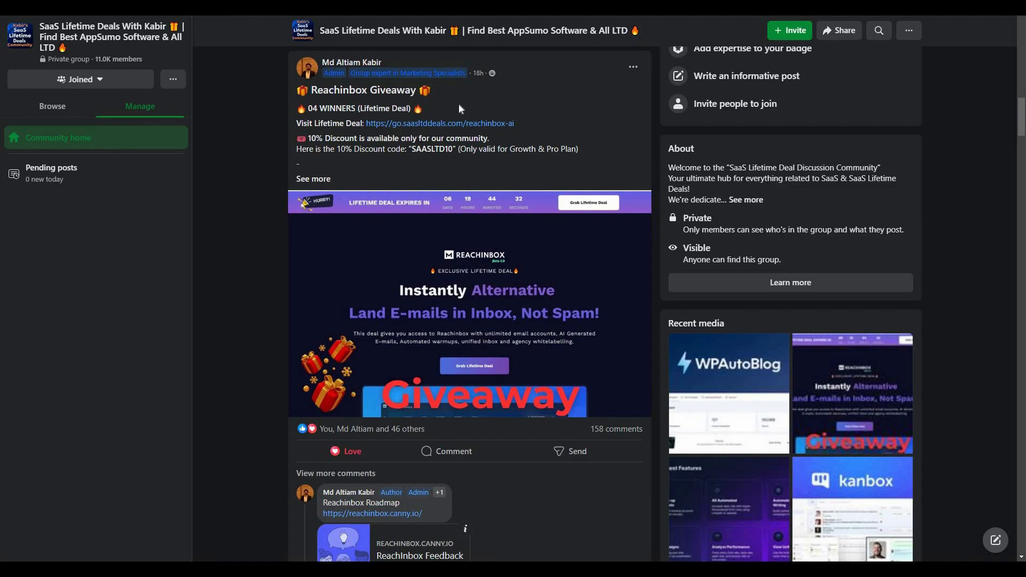